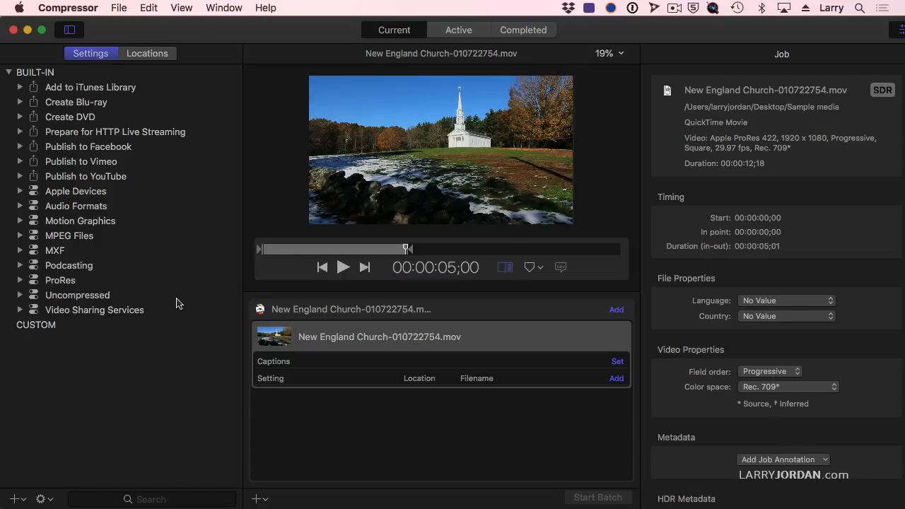
pyautogui.moveTo(141, 282)
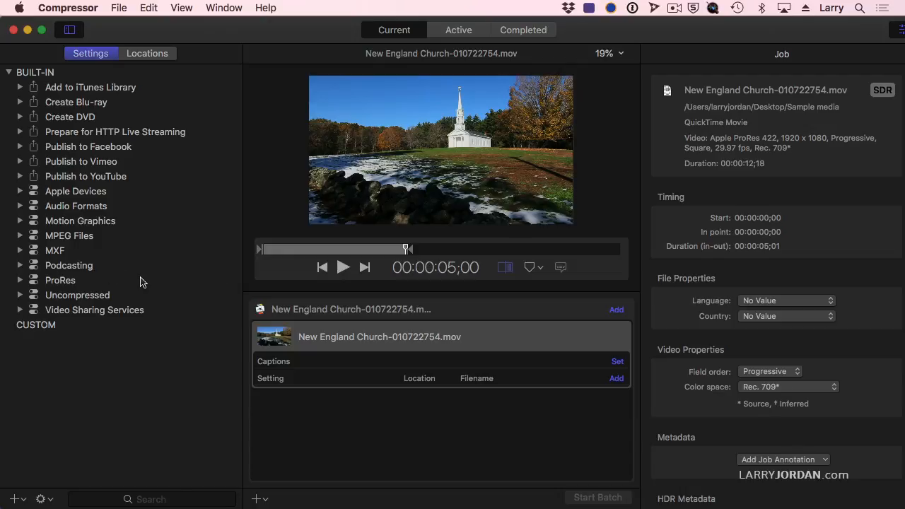
pyautogui.moveTo(20, 286)
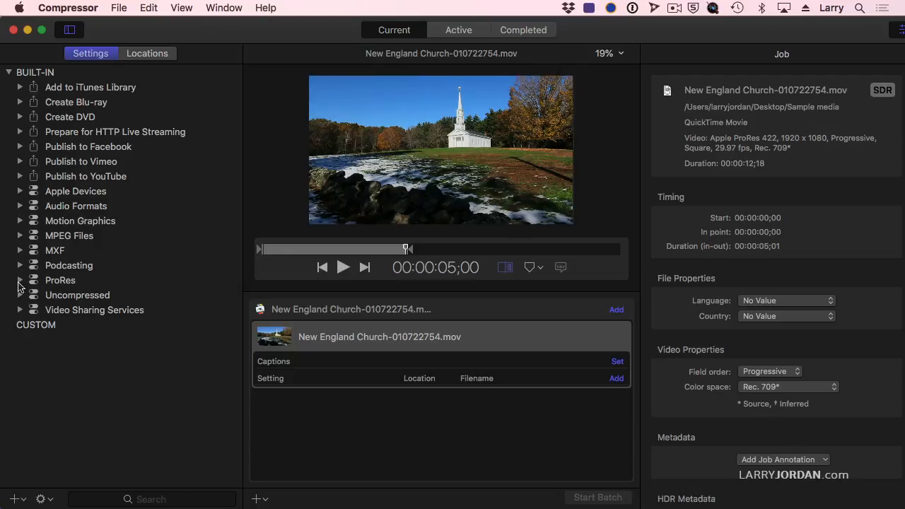
# Expand the ProRes presets group in the Settings pane.
pyautogui.click(20, 280)
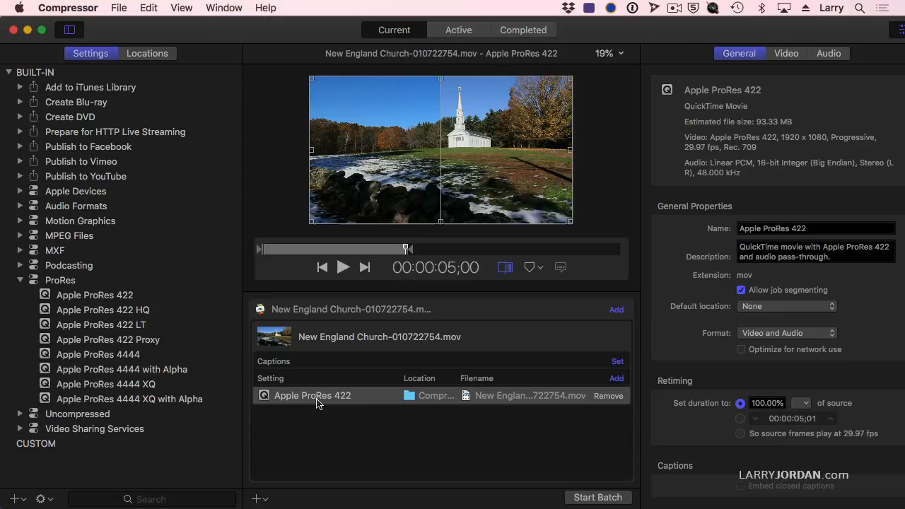
pyautogui.moveTo(312, 395)
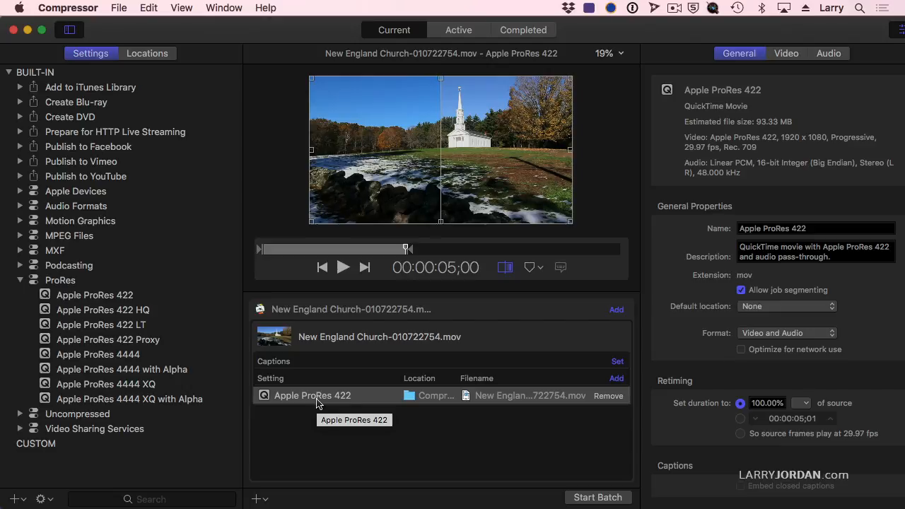
pyautogui.moveTo(326, 406)
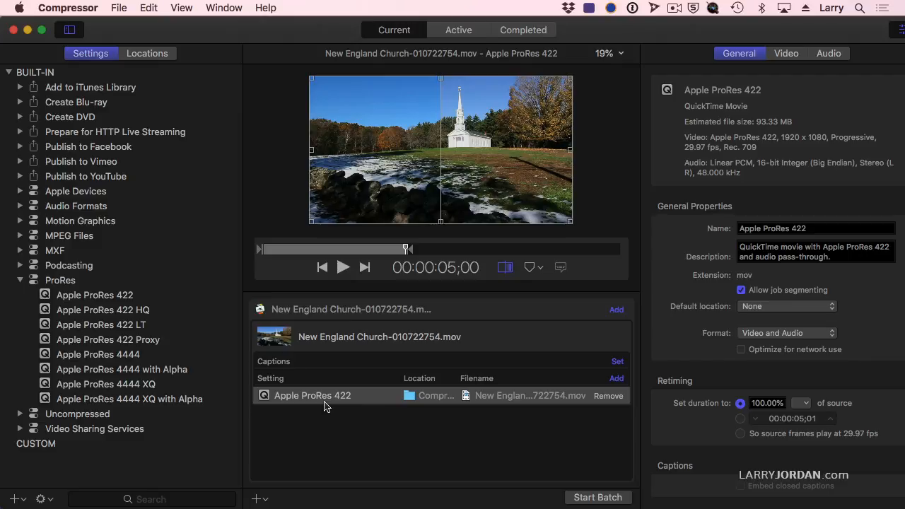
pyautogui.moveTo(159, 198)
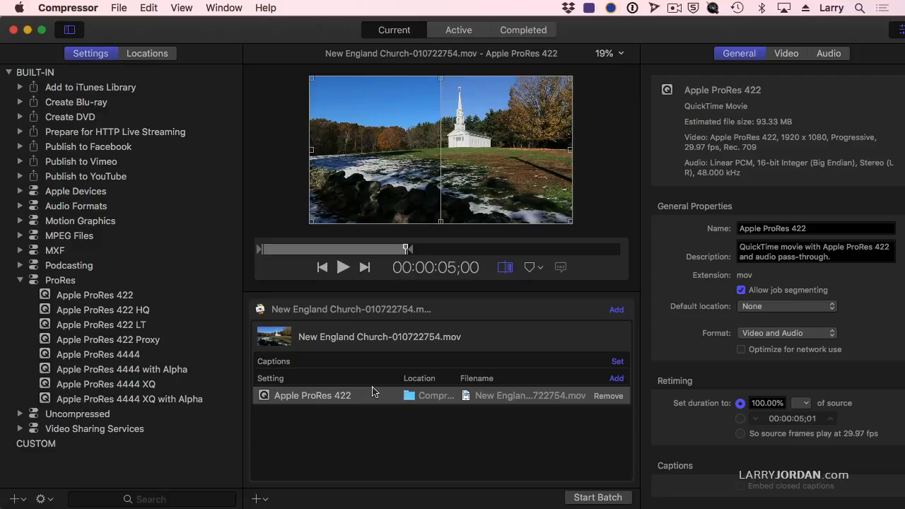
pyautogui.moveTo(421, 381)
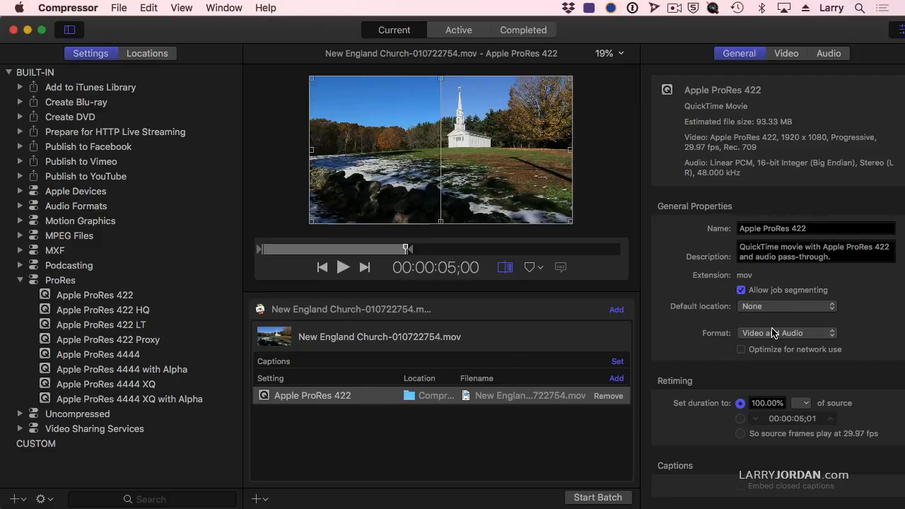
# Set ProRes 422 Format to Video only with Optimize for network use, and view Video settings.
pyautogui.click(787, 333)
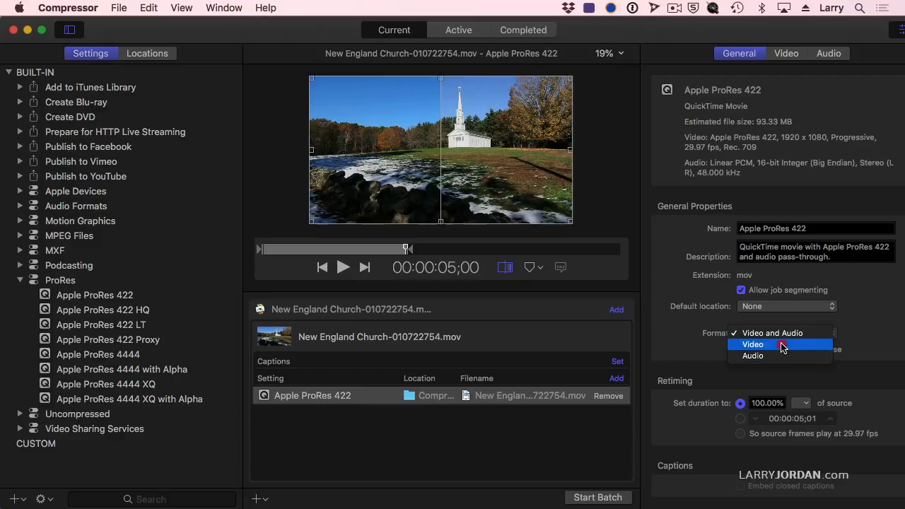
pyautogui.click(753, 345)
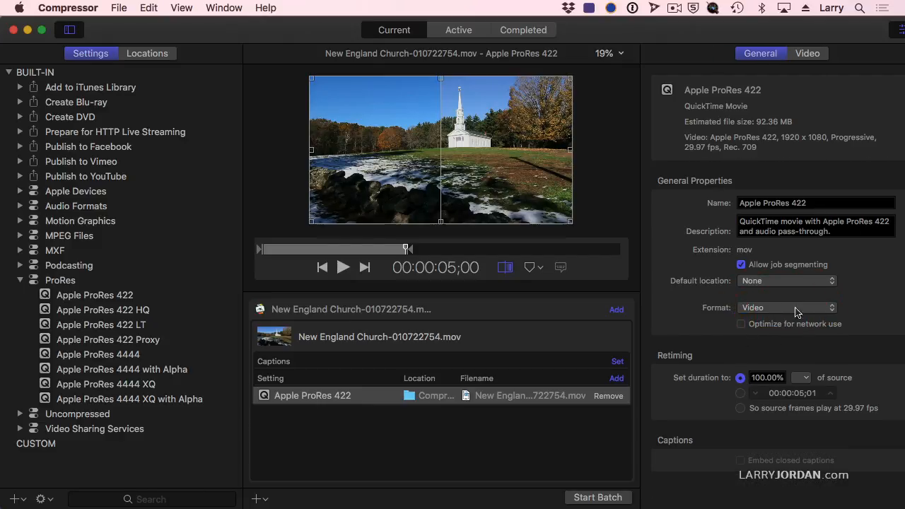
pyautogui.moveTo(741, 333)
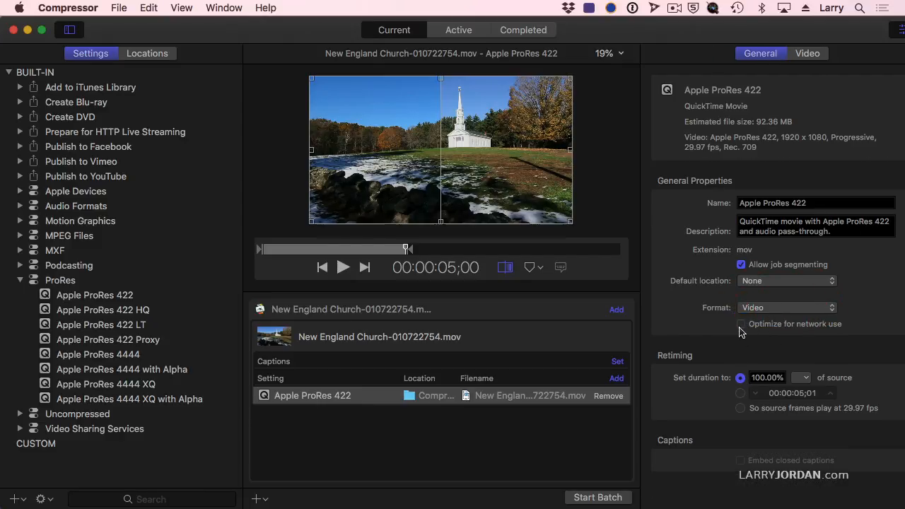
pyautogui.click(741, 324)
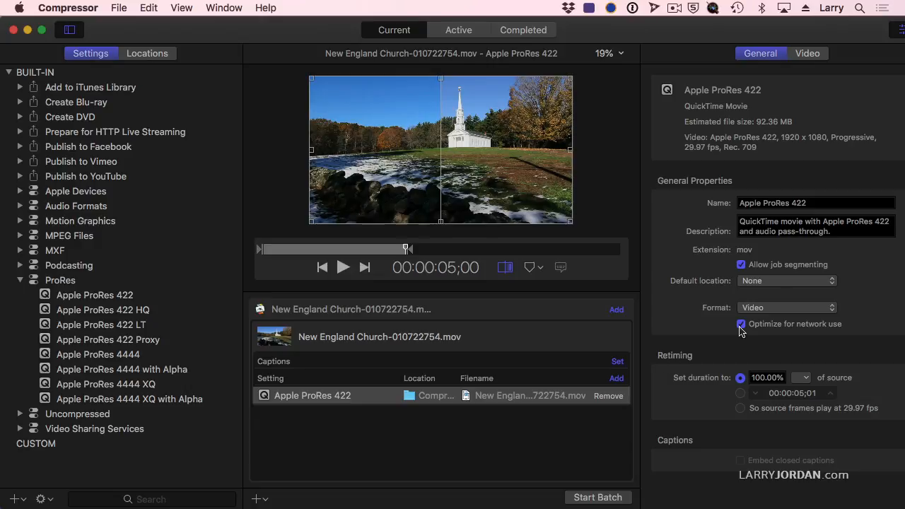
pyautogui.click(807, 53)
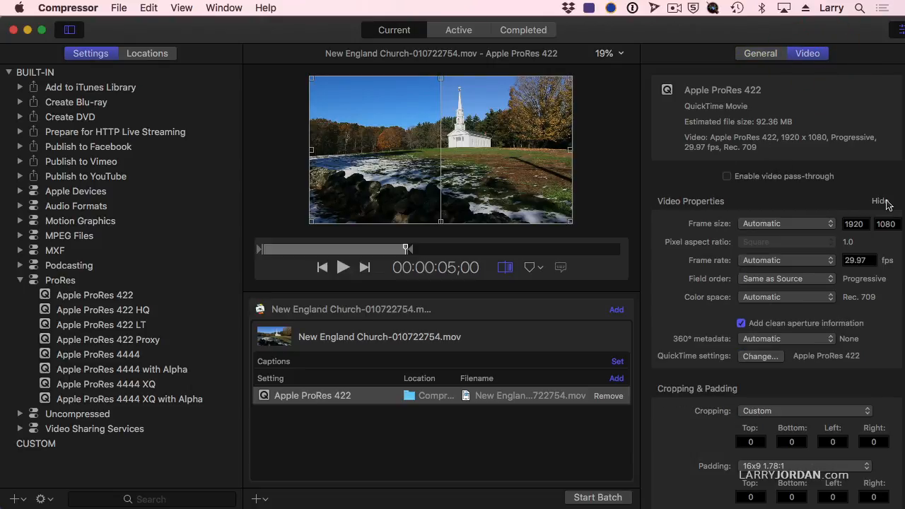
# Crop the output to 4x3 1.33:1 and check the before/after split in the preview.
pyautogui.click(880, 201)
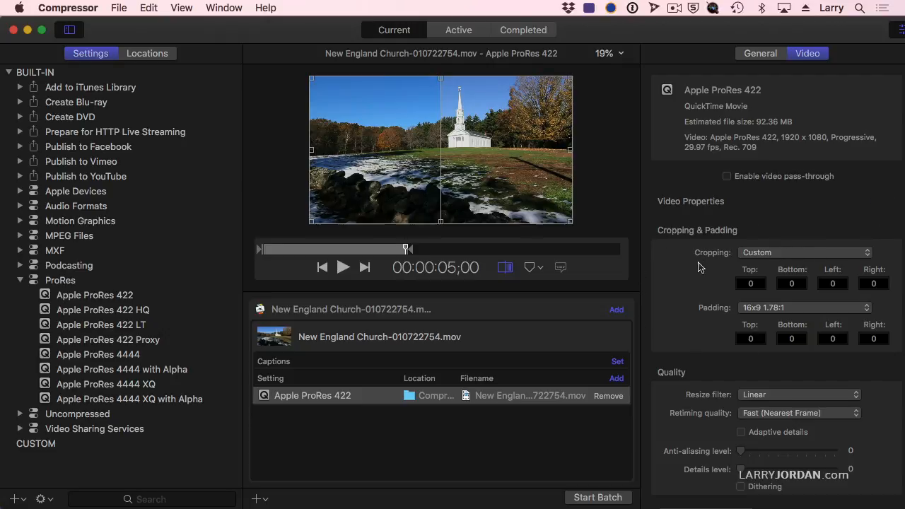
pyautogui.moveTo(707, 262)
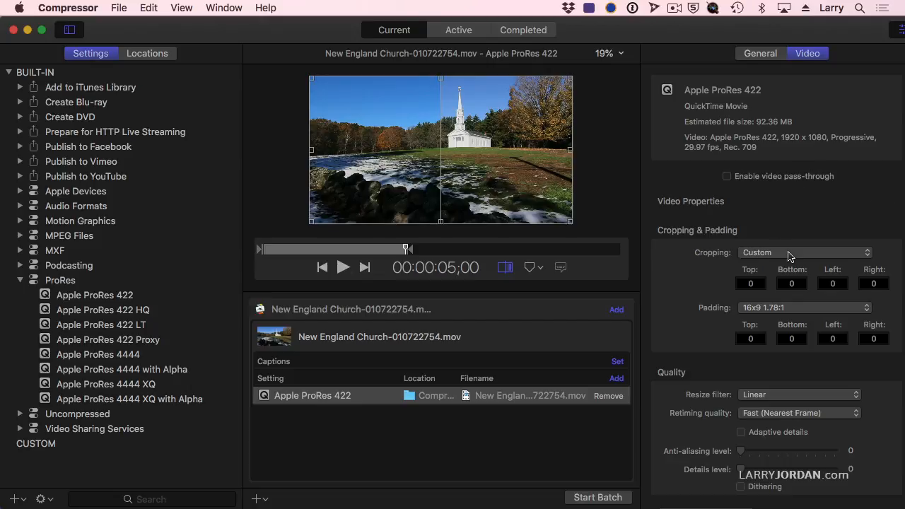
pyautogui.click(804, 252)
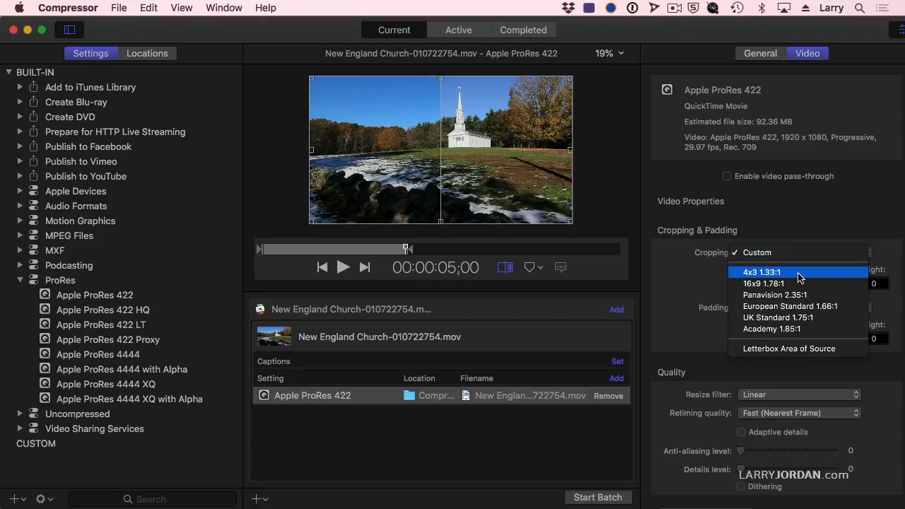
pyautogui.click(762, 272)
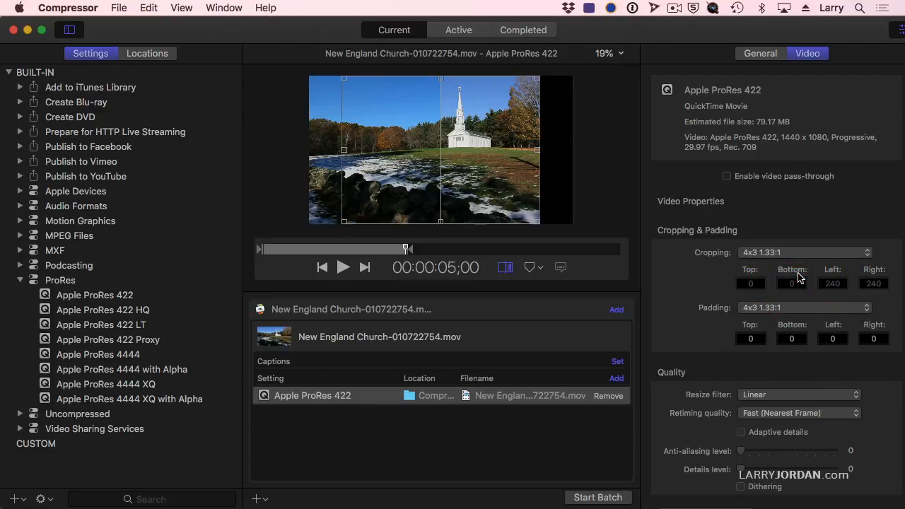
pyautogui.moveTo(342, 146)
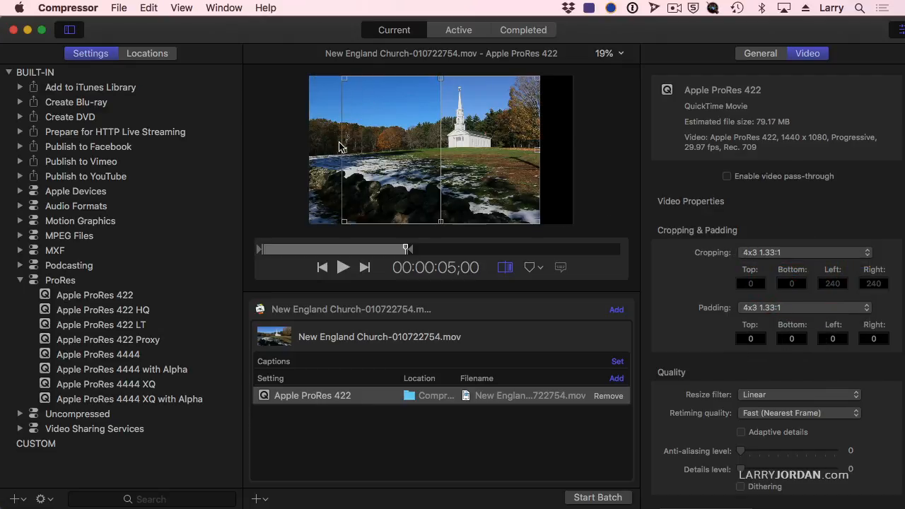
pyautogui.moveTo(395, 157)
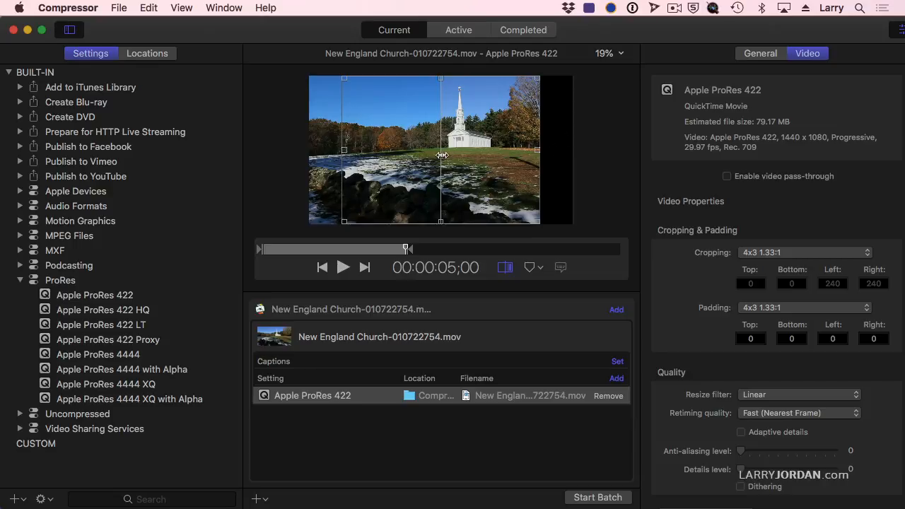
pyautogui.moveTo(328, 151)
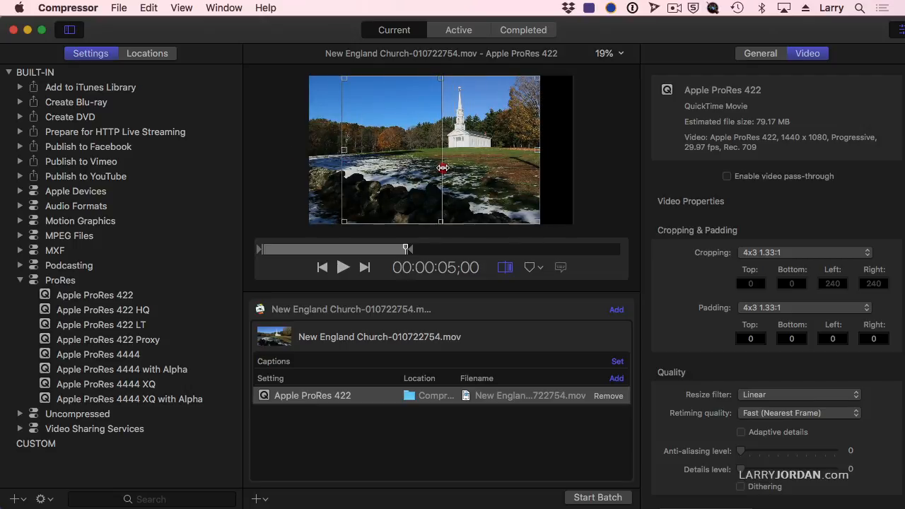
pyautogui.moveTo(442, 167); pyautogui.dragTo(432, 169)
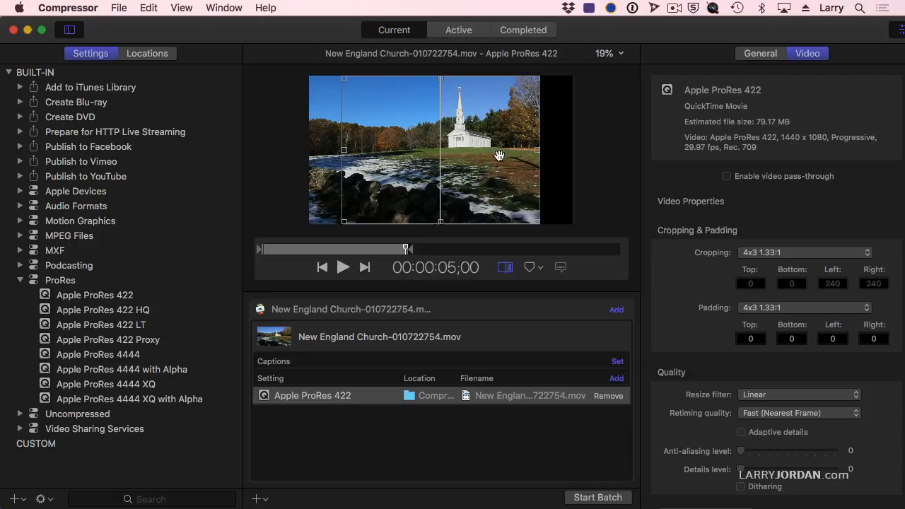
pyautogui.moveTo(448, 157)
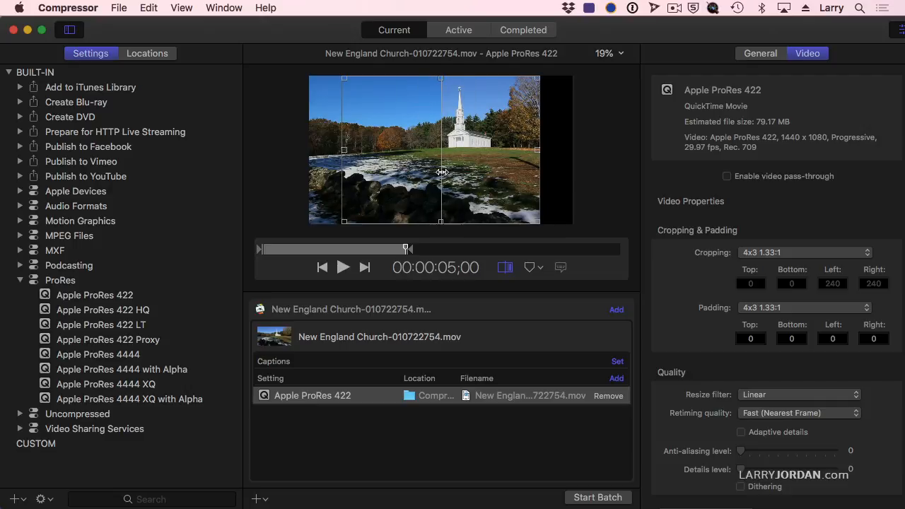
pyautogui.moveTo(440, 171)
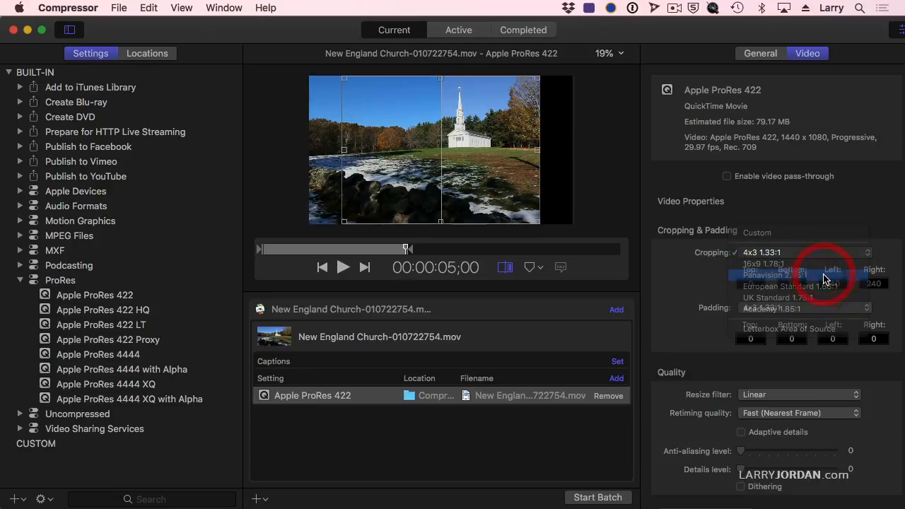
# Start from a 2.35:1 crop, then enter custom crop values Top 100 and Bottom 162.
pyautogui.click(778, 274)
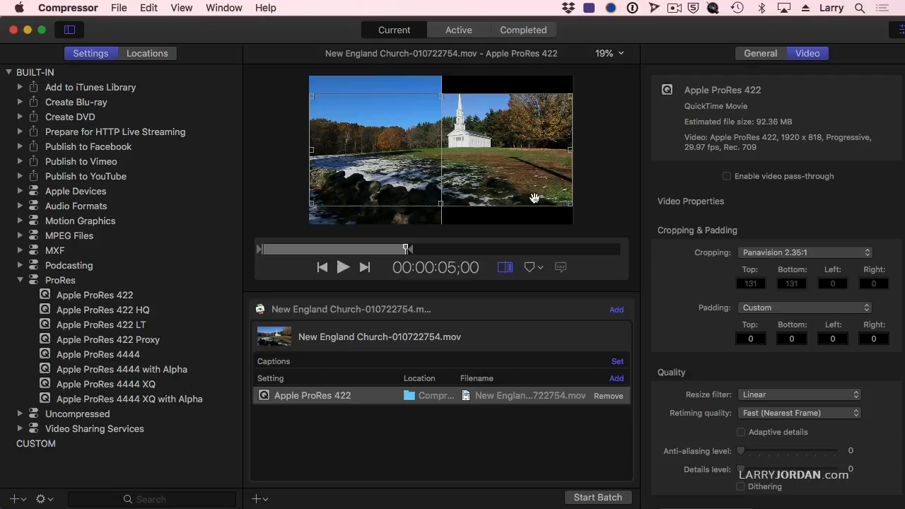
pyautogui.moveTo(468, 108)
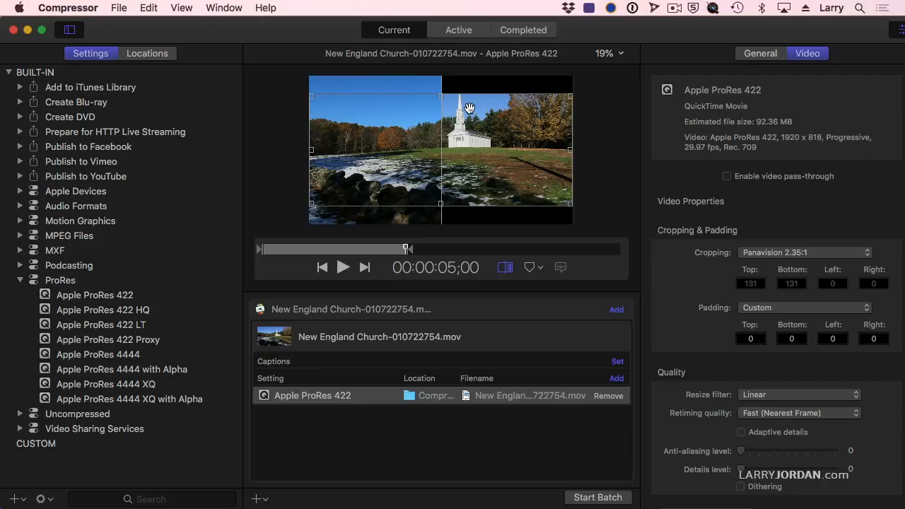
pyautogui.moveTo(760, 258)
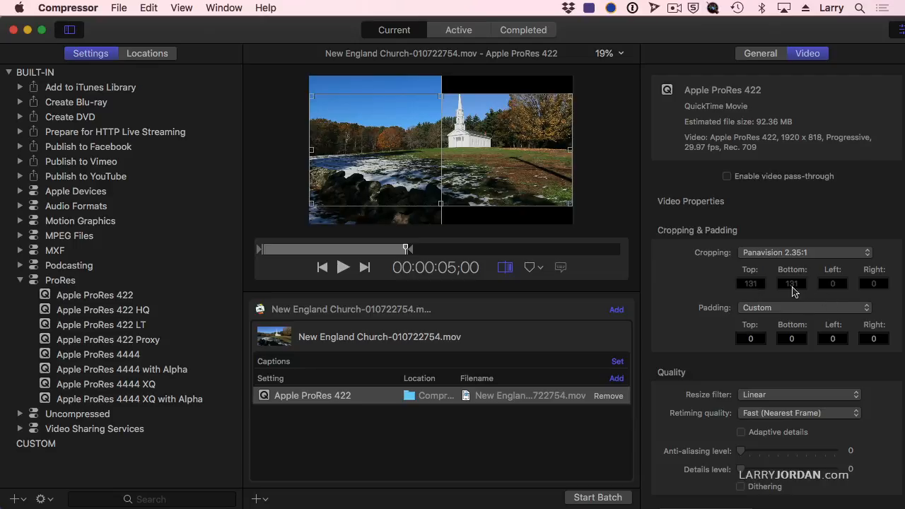
pyautogui.moveTo(792, 292)
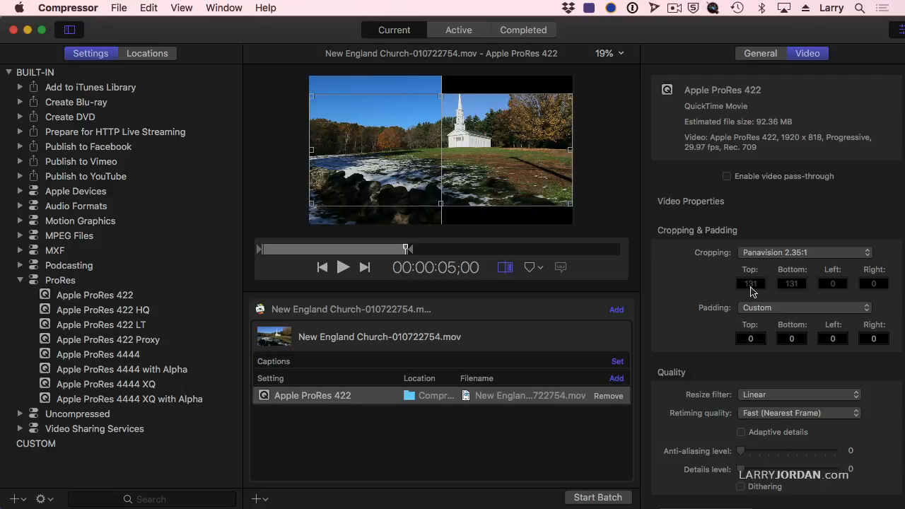
pyautogui.click(804, 252)
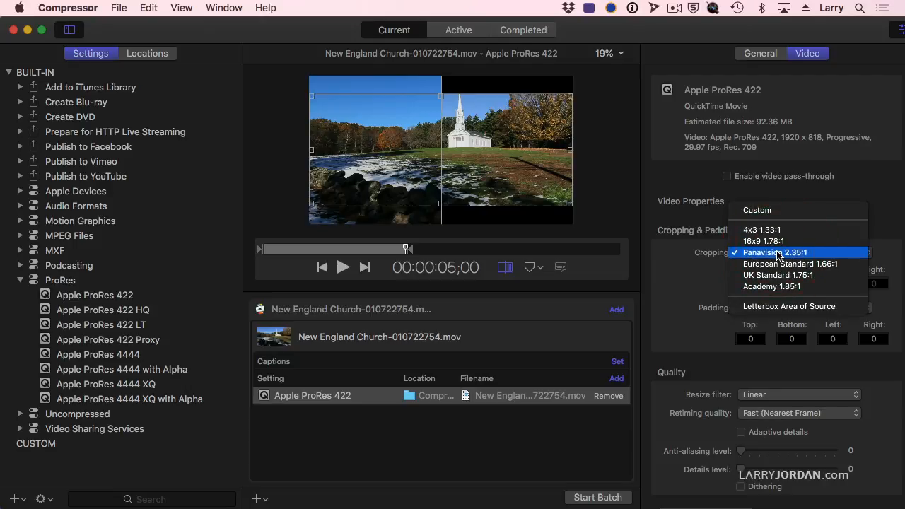
pyautogui.click(775, 252)
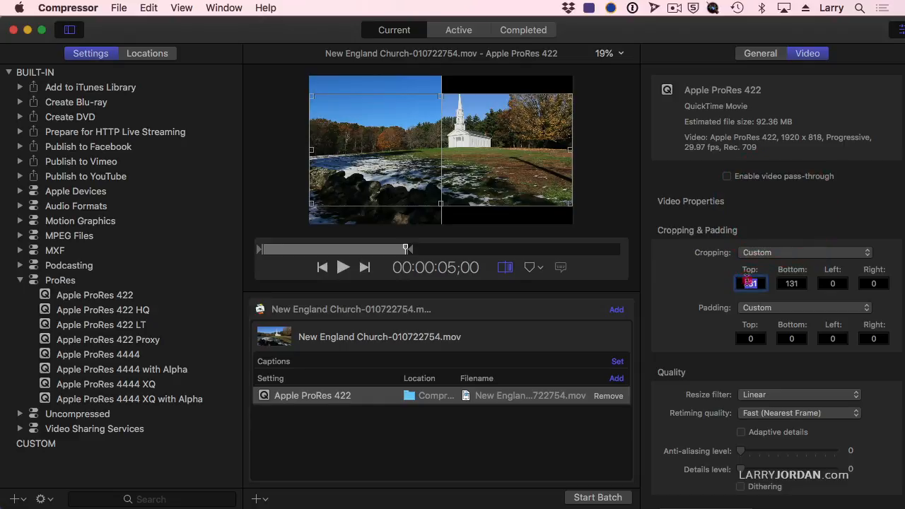
pyautogui.write('100')
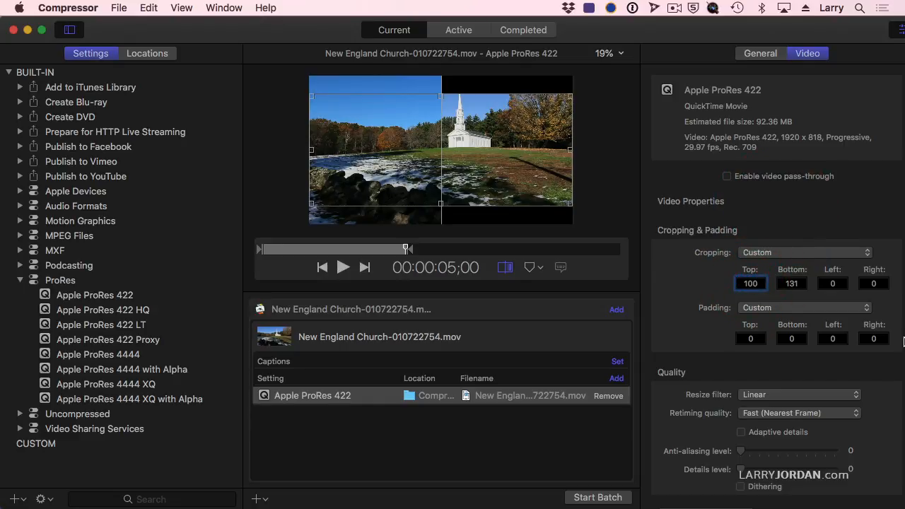
pyautogui.click(791, 283)
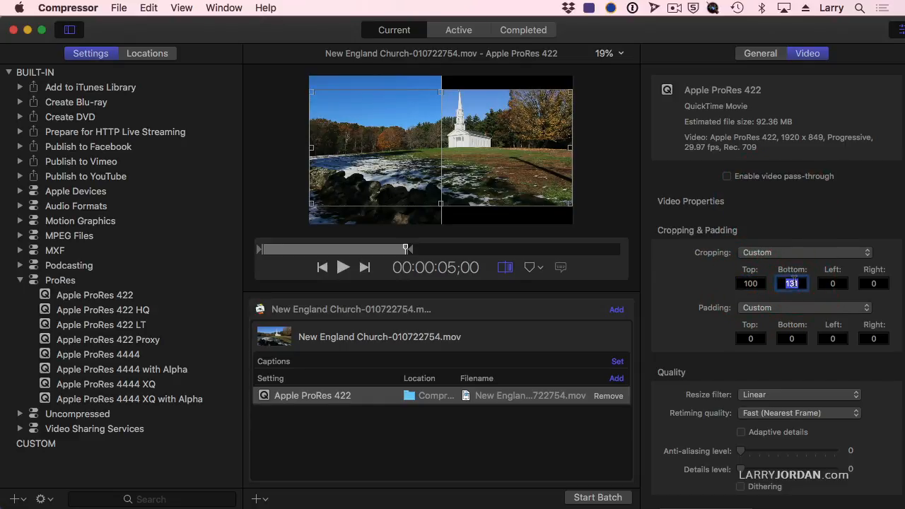
pyautogui.write('162')
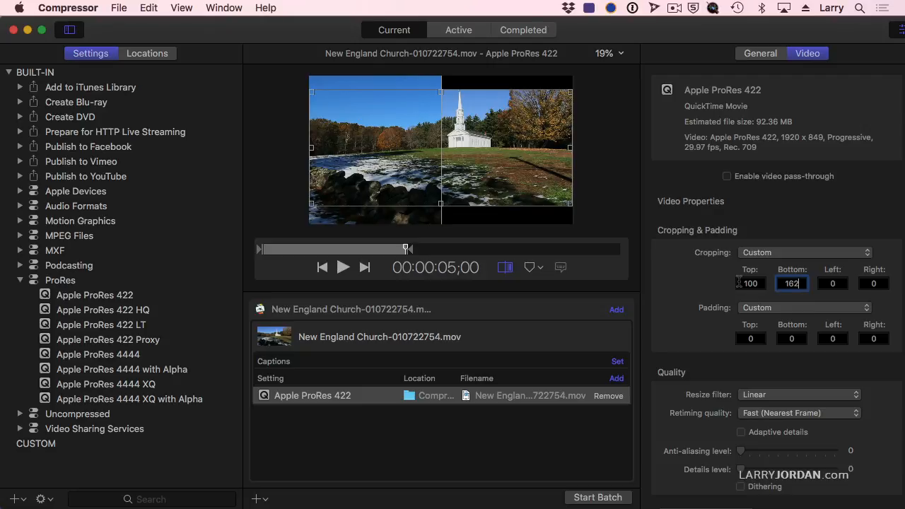
pyautogui.click(833, 283)
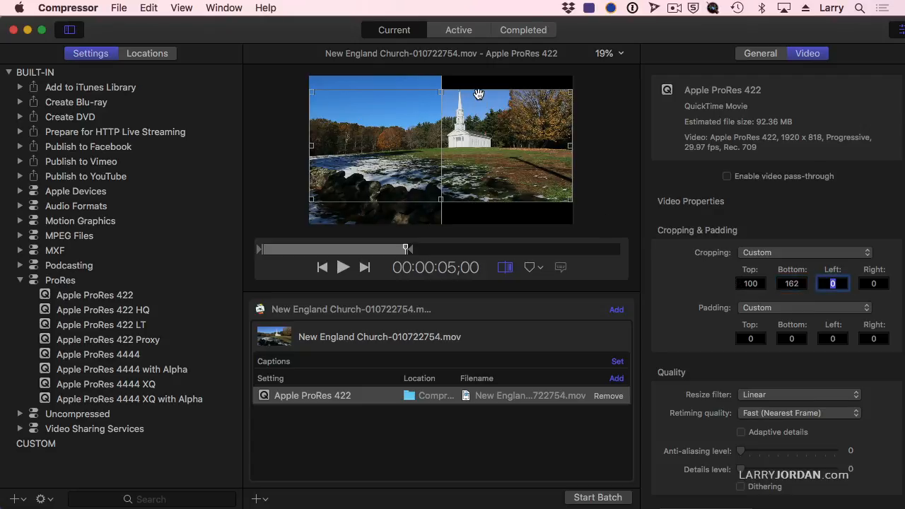
pyautogui.moveTo(493, 97)
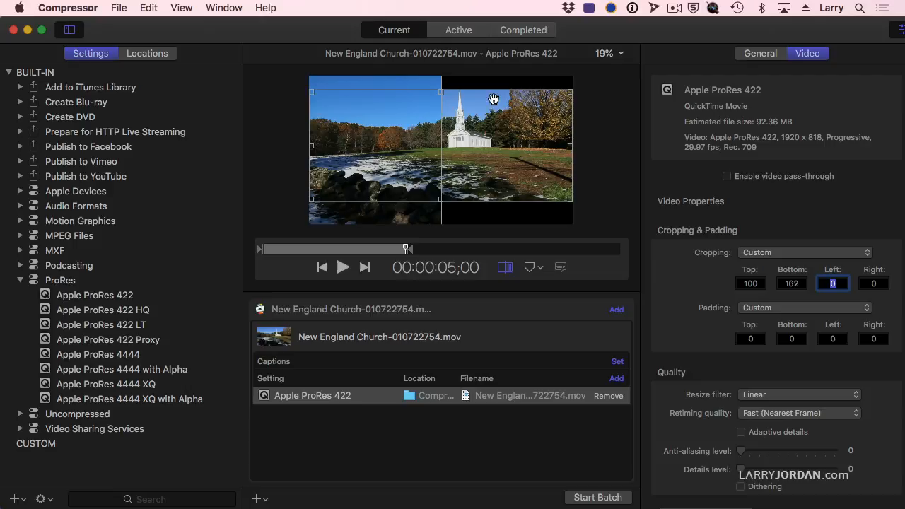
pyautogui.moveTo(475, 171)
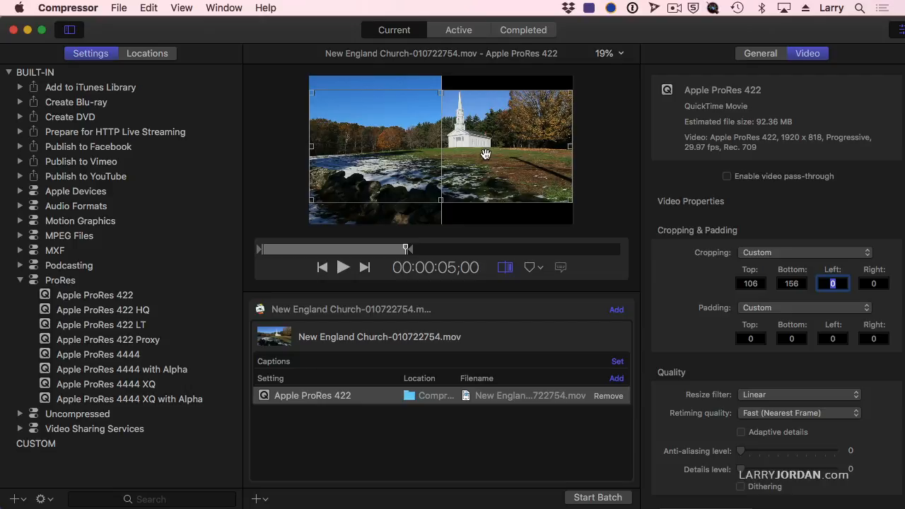
# Pick a new crop preset, leaving zero crop with 16x9 padding at 1920x1080.
pyautogui.click(804, 253)
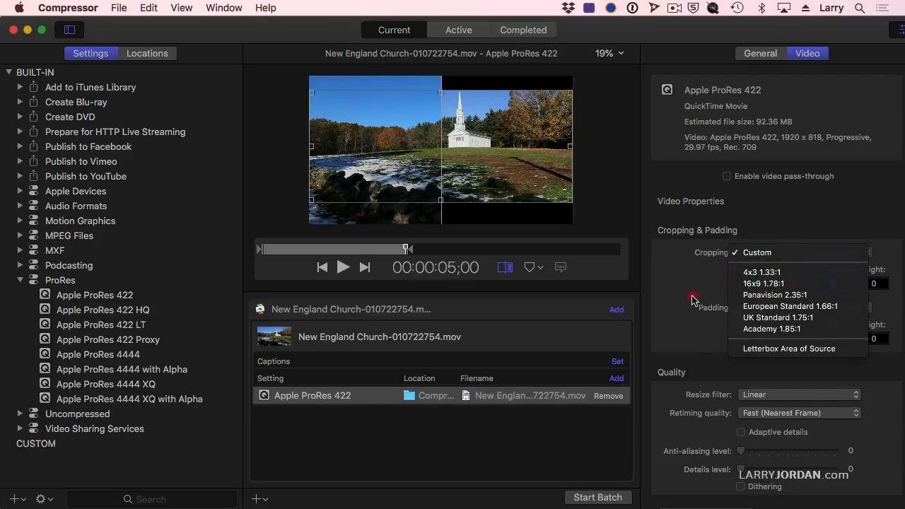
pyautogui.click(763, 283)
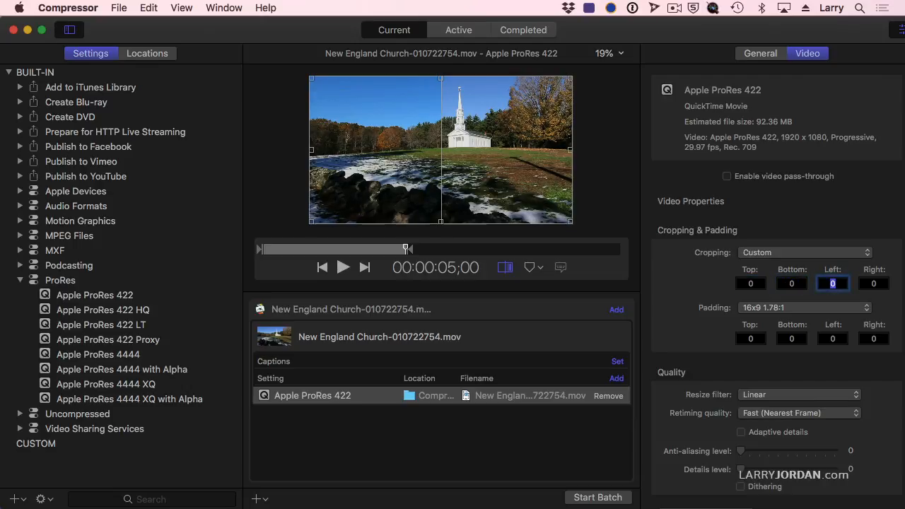
pyautogui.moveTo(695, 262)
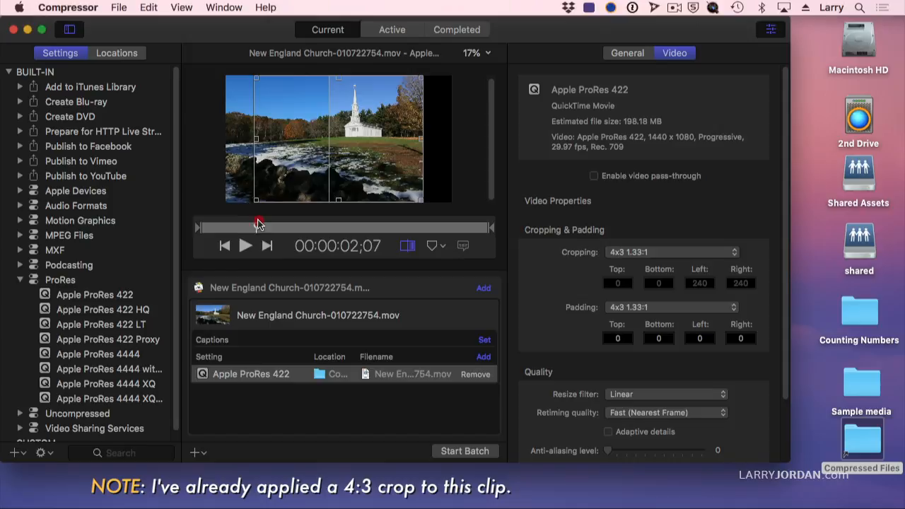
# Rewind the preview to the clip start and submit the church job as a batch.
pyautogui.moveTo(258, 227); pyautogui.dragTo(270, 228)
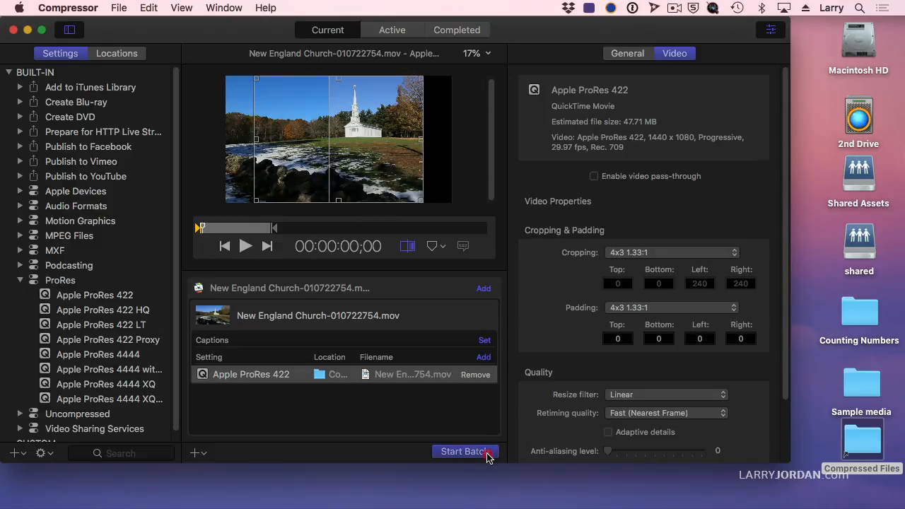
pyautogui.click(465, 451)
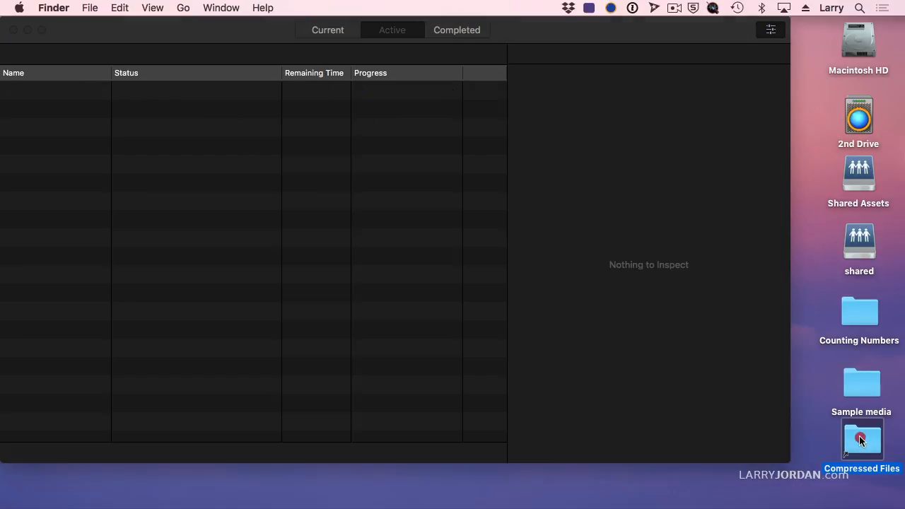
# Open the encoded church movie and confirm ProRes 422, 1440x1080, 29.97 fps in the Inspector.
pyautogui.doubleClick(861, 438)
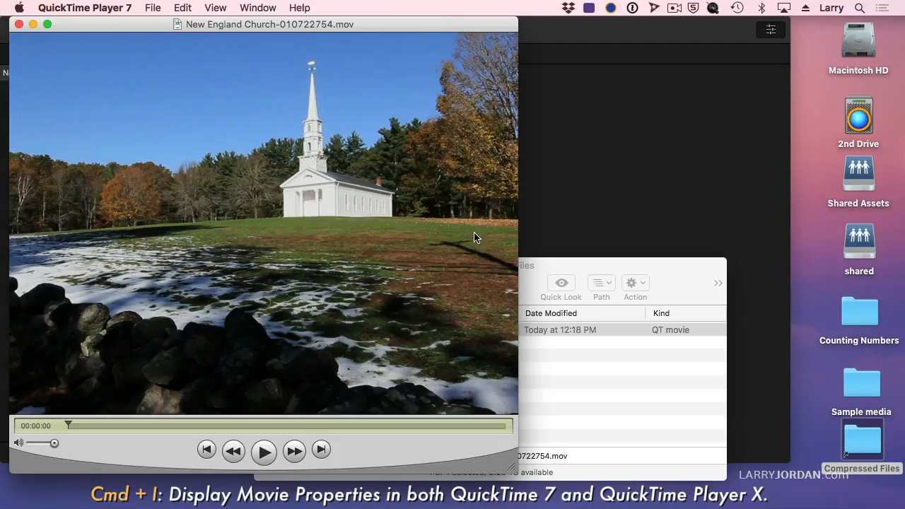
pyautogui.press('cmd+i')
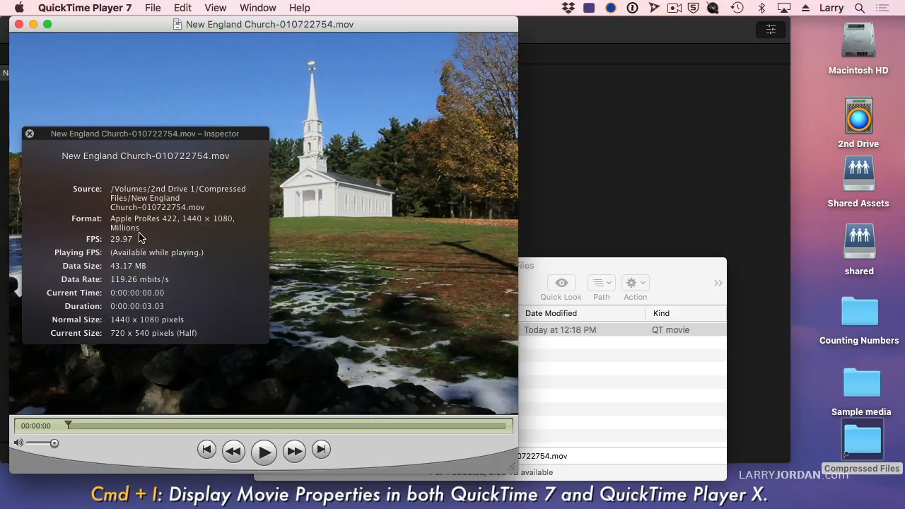
pyautogui.moveTo(225, 229)
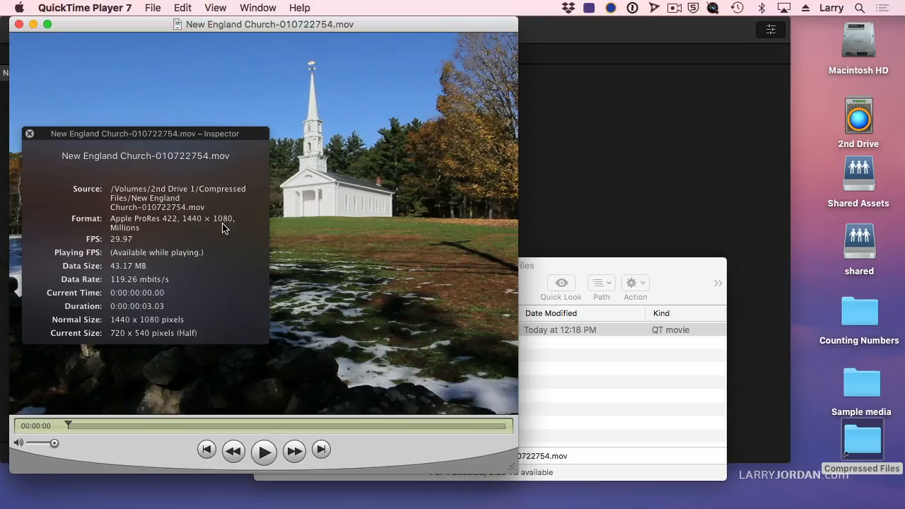
pyautogui.moveTo(111, 251)
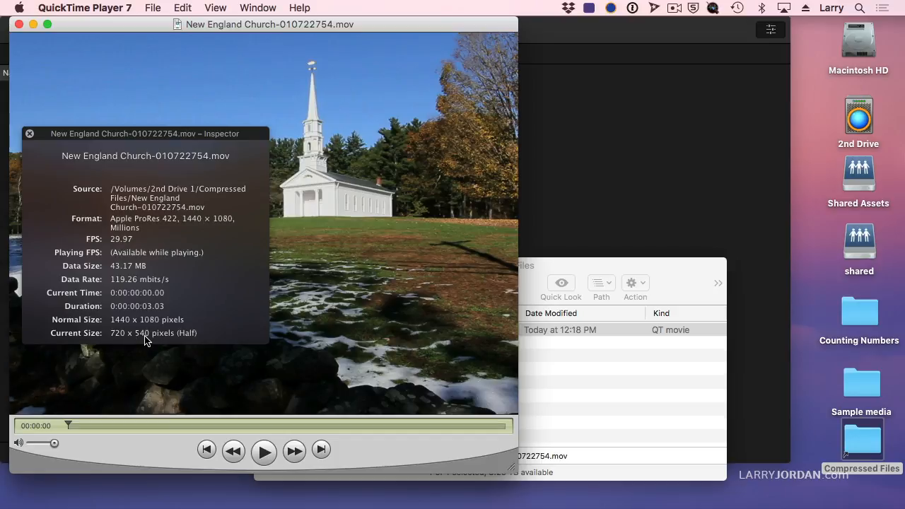
pyautogui.moveTo(124, 322)
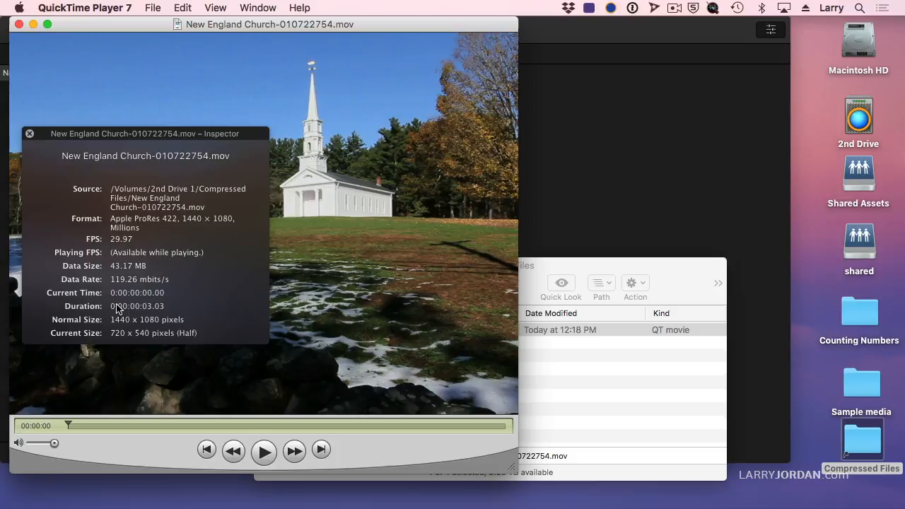
pyautogui.click(30, 133)
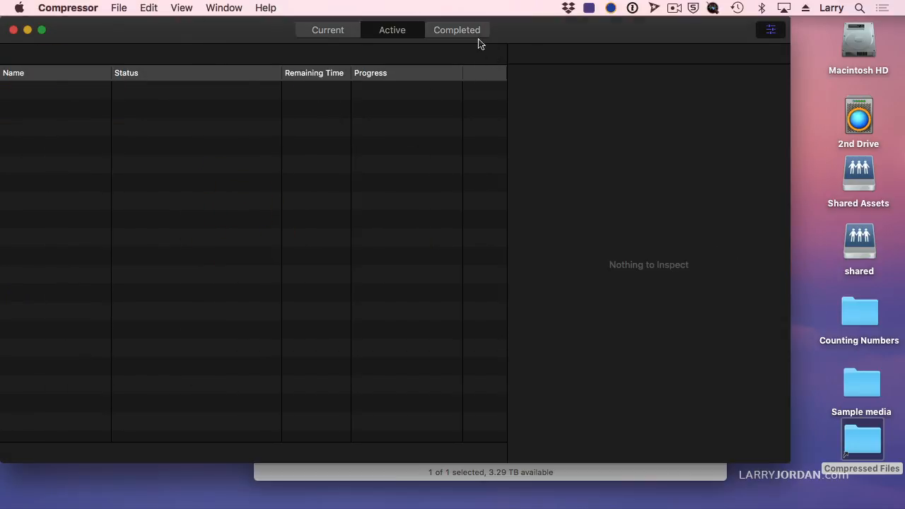
# Review completed jobs, confirming the church job and two others are marked Successful.
pyautogui.click(457, 29)
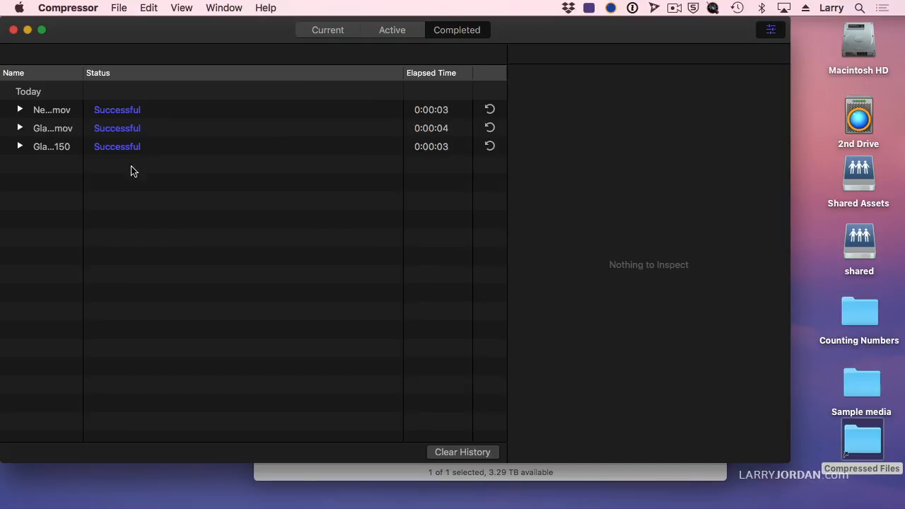
pyautogui.moveTo(467, 131)
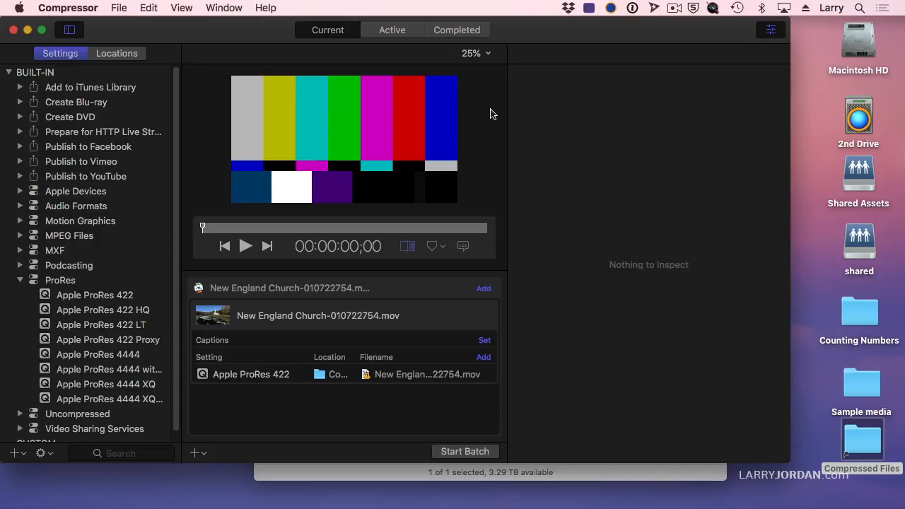
pyautogui.moveTo(474, 202)
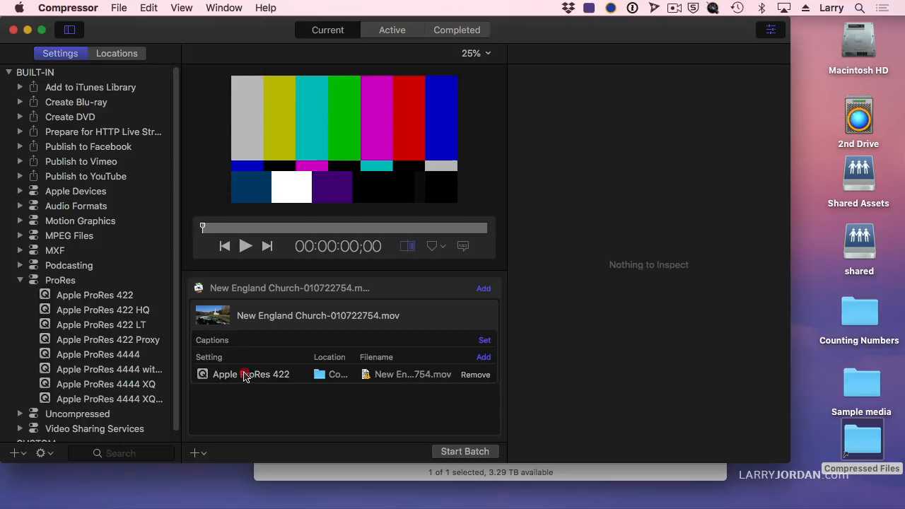
# Change the church job's ProRes 422 frame size to 640 × 480 and start the batch.
pyautogui.click(250, 374)
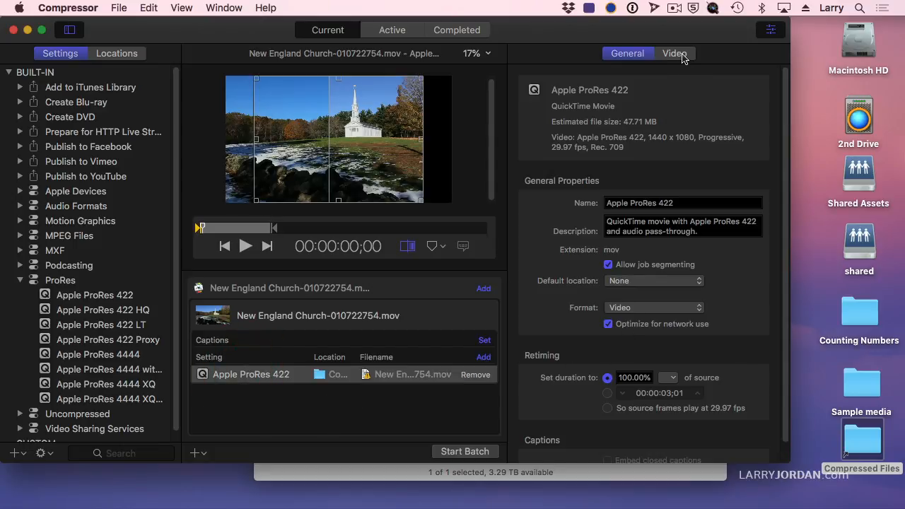
pyautogui.click(674, 53)
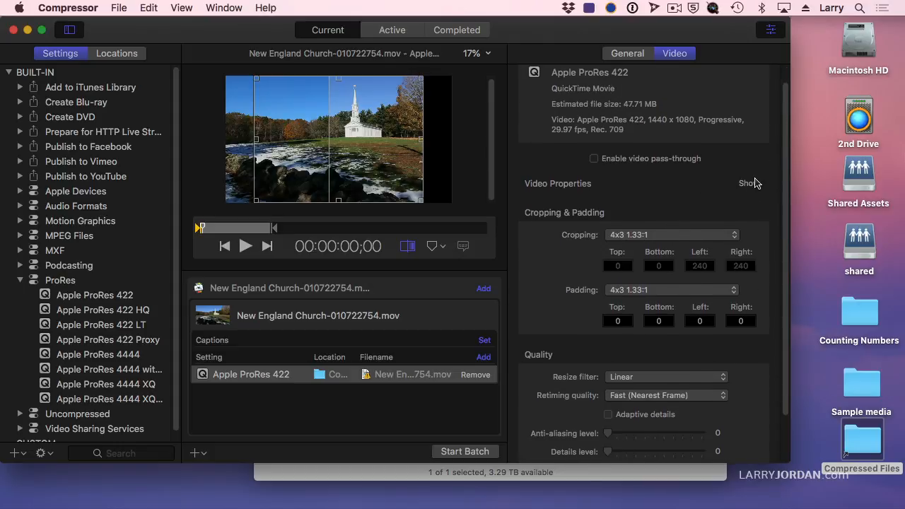
pyautogui.click(748, 183)
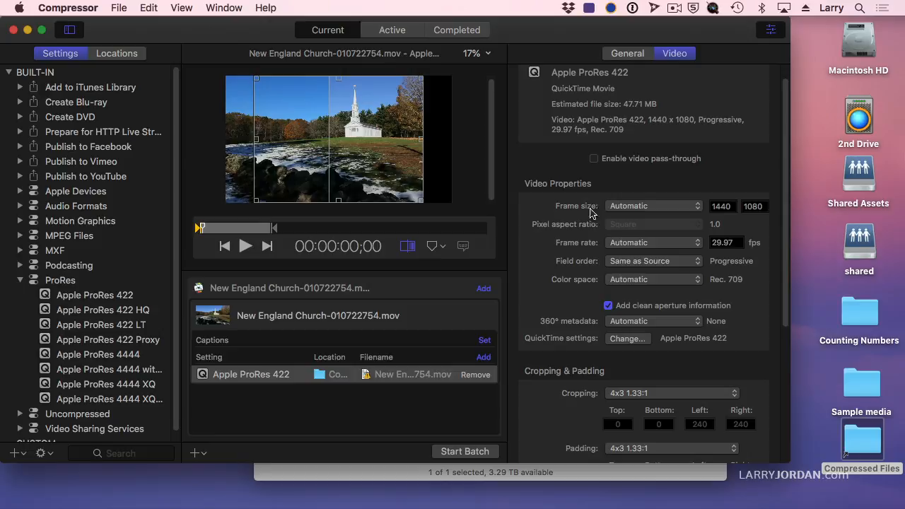
pyautogui.moveTo(629, 209)
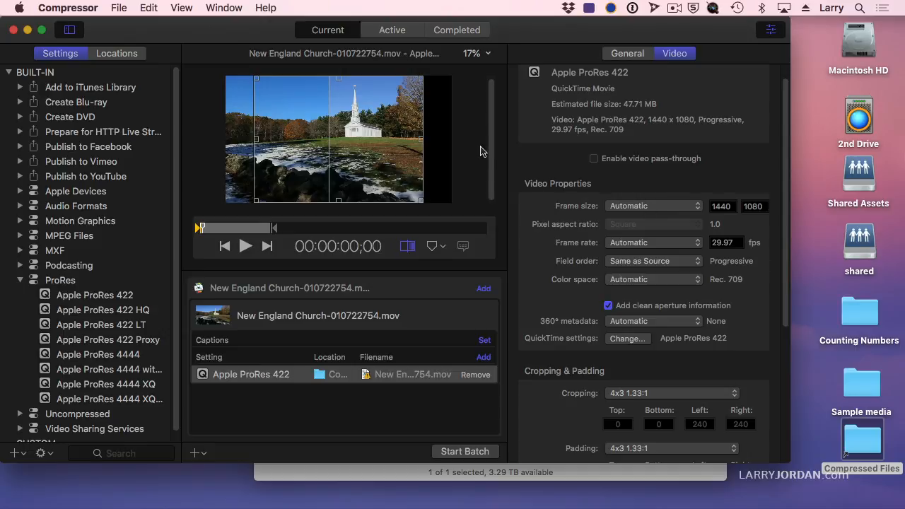
pyautogui.moveTo(651, 214)
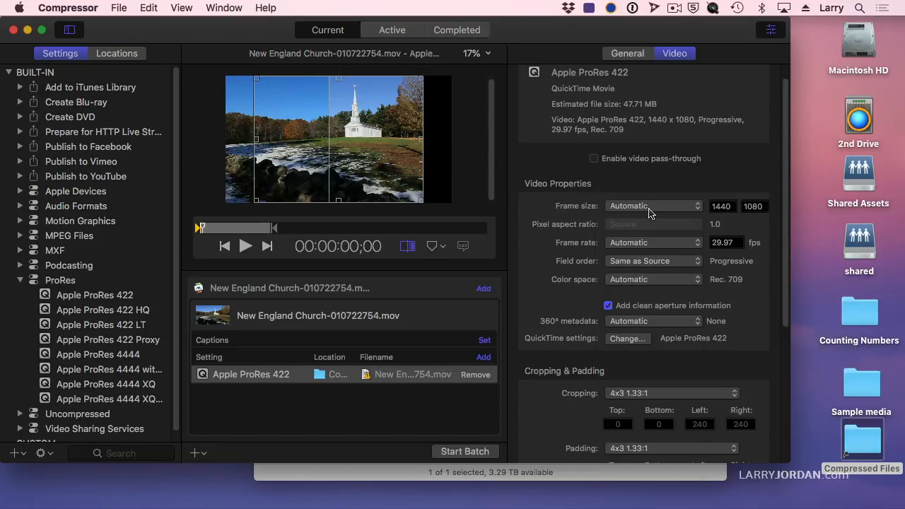
pyautogui.click(653, 206)
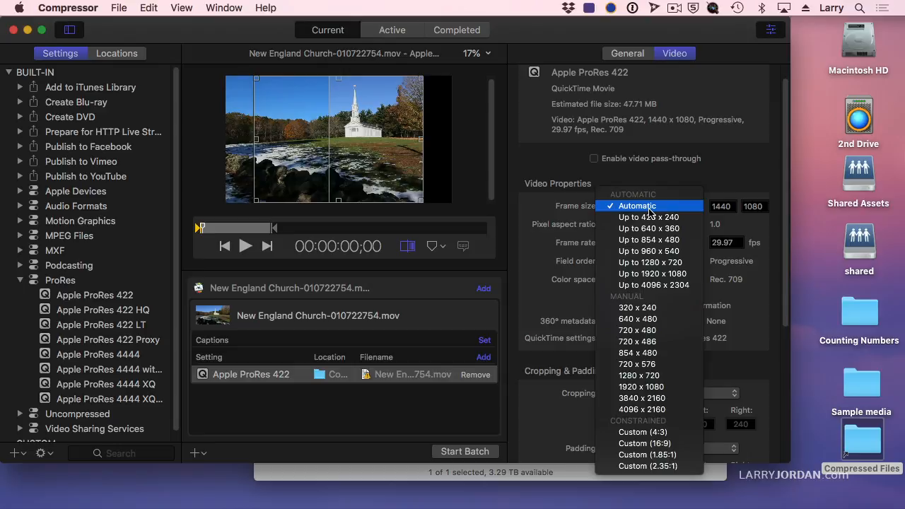
pyautogui.moveTo(649, 229)
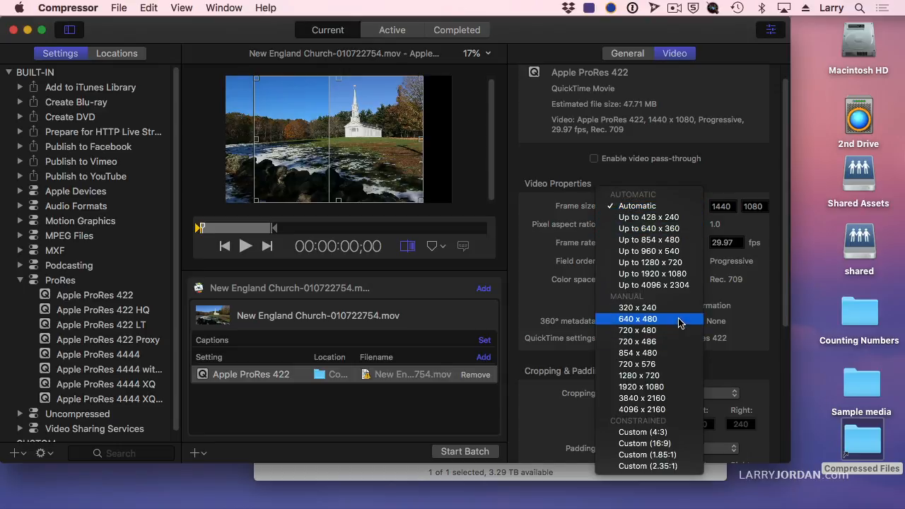
pyautogui.click(637, 318)
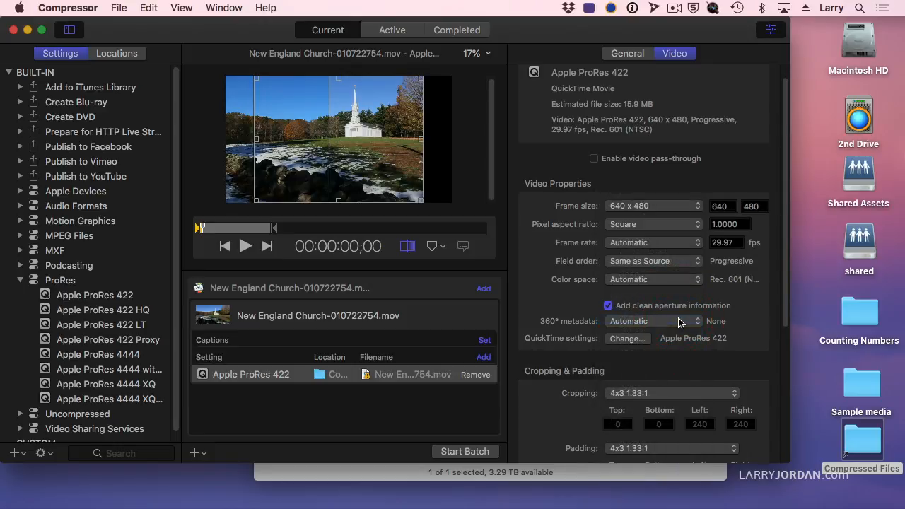
pyautogui.click(464, 451)
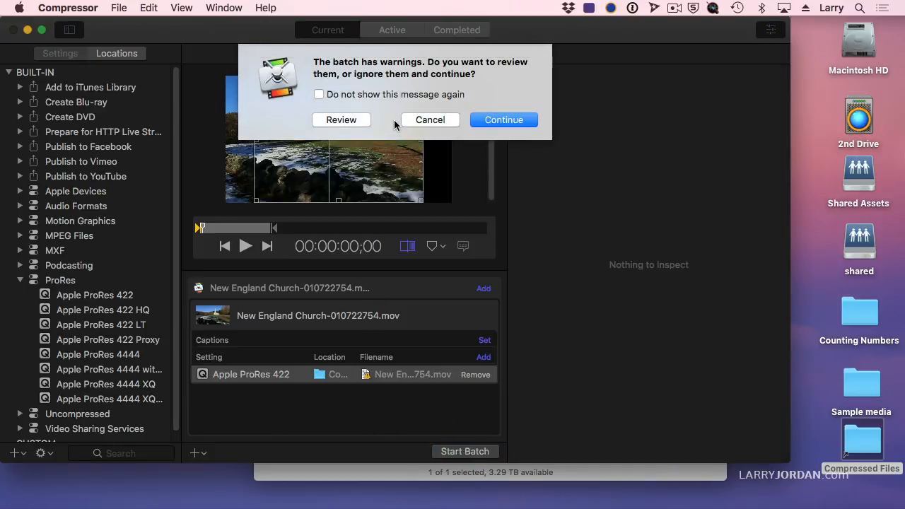
# Continue past the batch warning, let the 640 × 480 encode finish, and open Compressed Files.
pyautogui.click(503, 120)
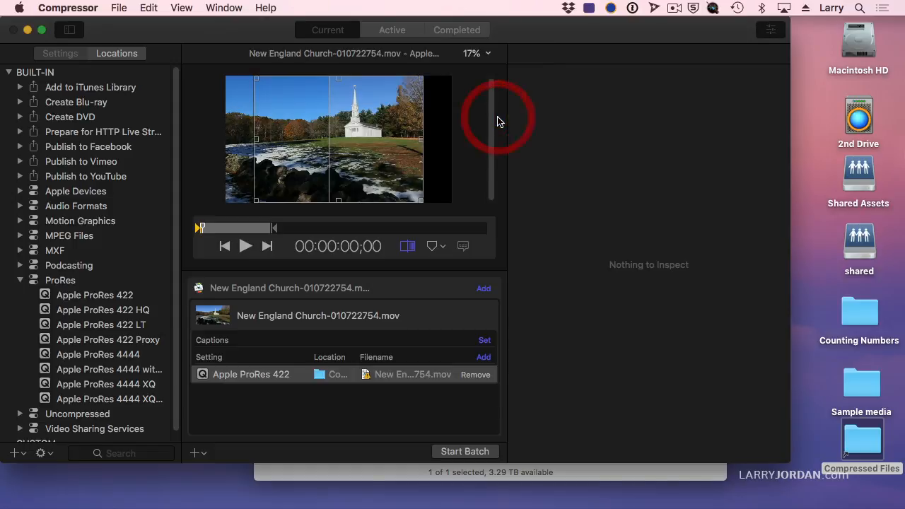
pyautogui.click(464, 451)
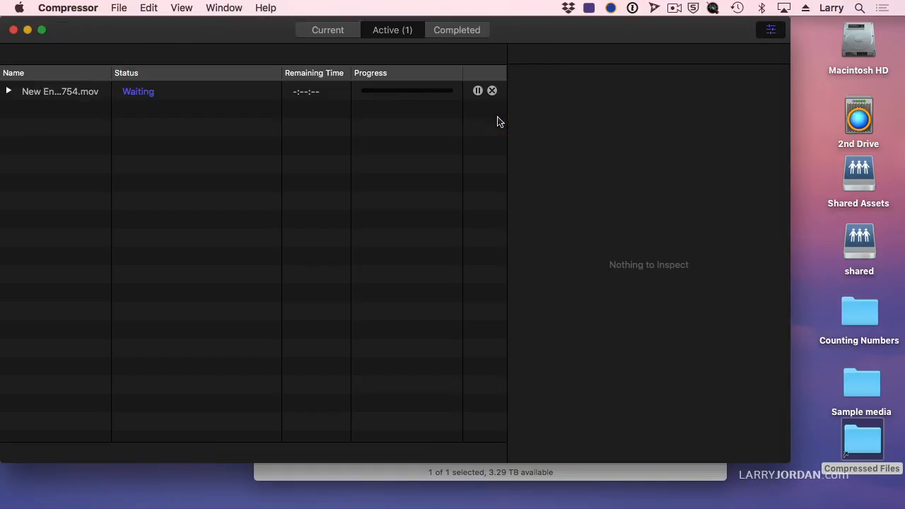
pyautogui.click(492, 91)
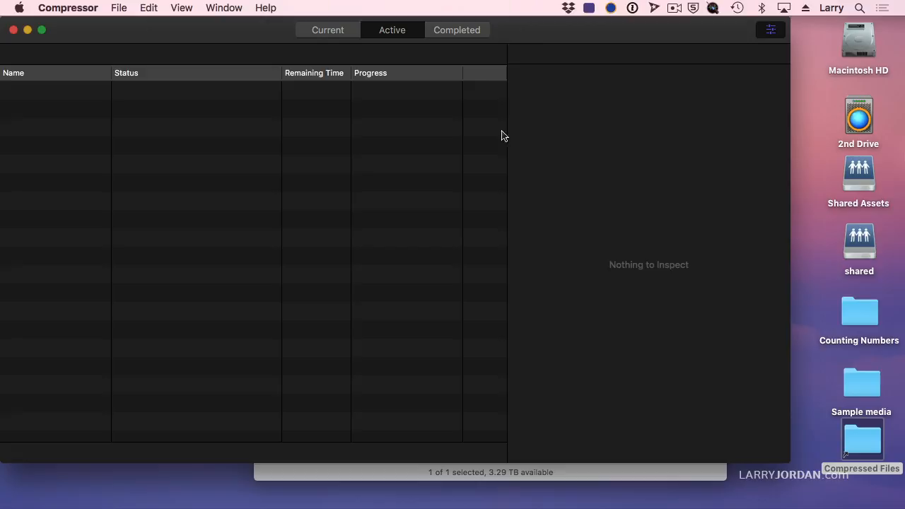
pyautogui.doubleClick(861, 438)
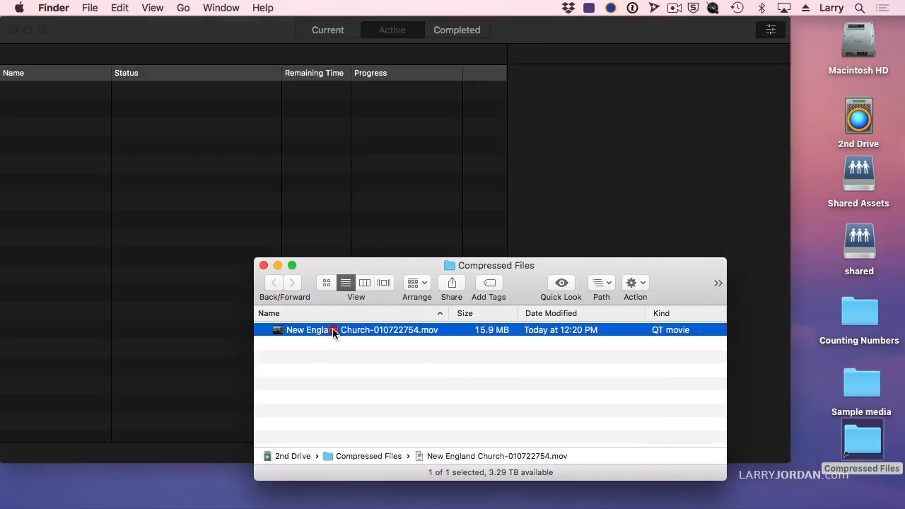
# Open the exported church movie, rewind to its start, and play it, checking 640 × 480.
pyautogui.doubleClick(332, 329)
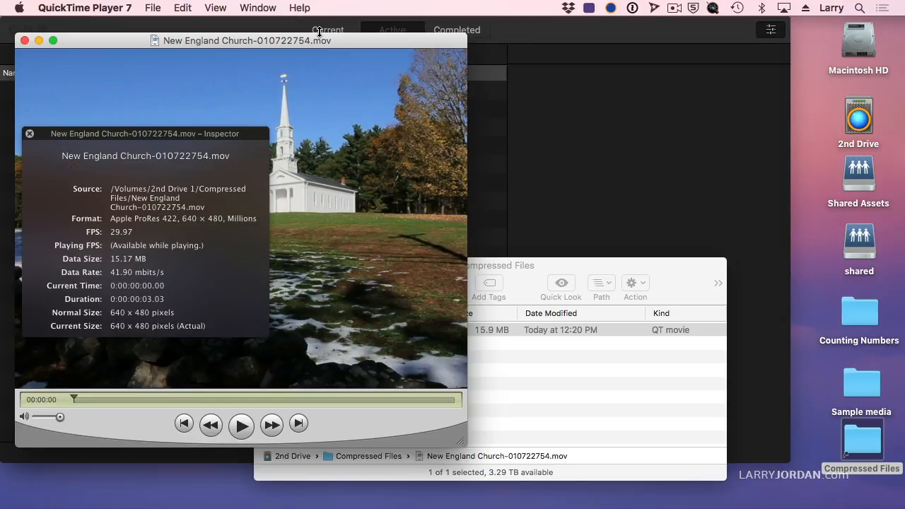
pyautogui.moveTo(145, 133); pyautogui.dragTo(306, 136)
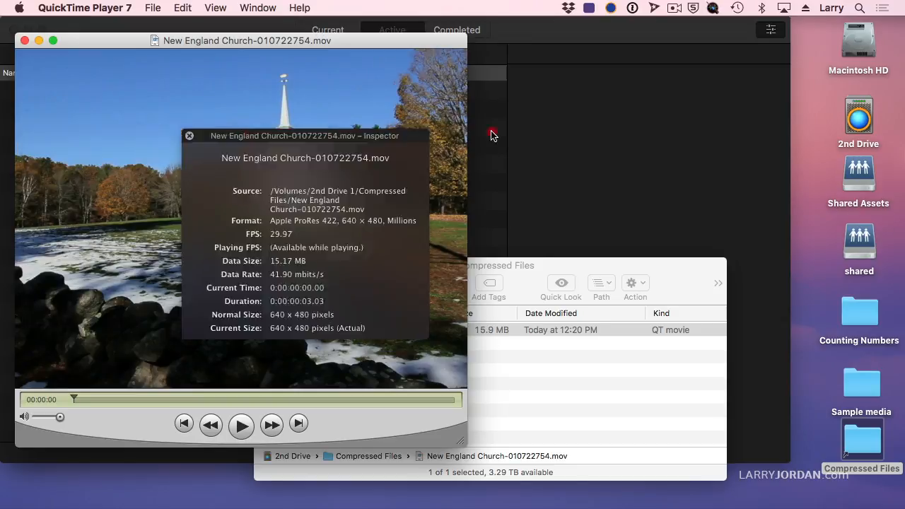
pyautogui.moveTo(305, 135); pyautogui.dragTo(529, 91)
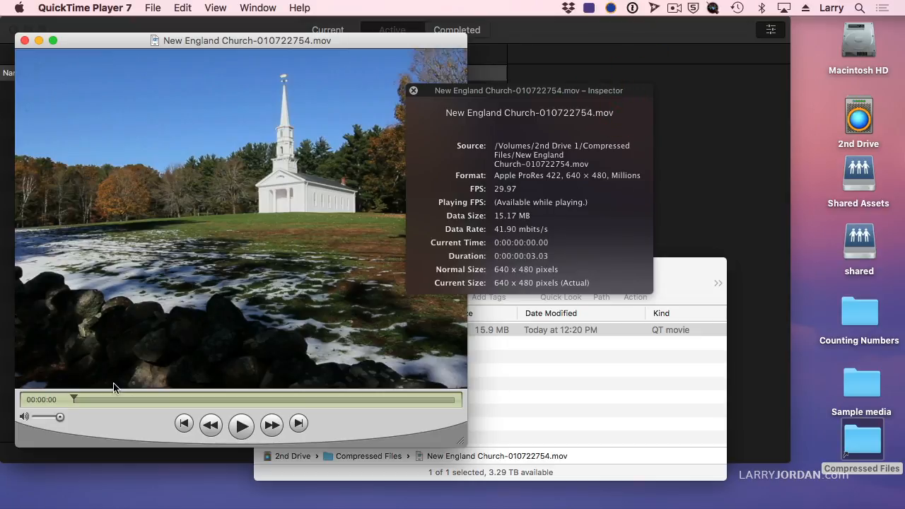
pyautogui.click(240, 423)
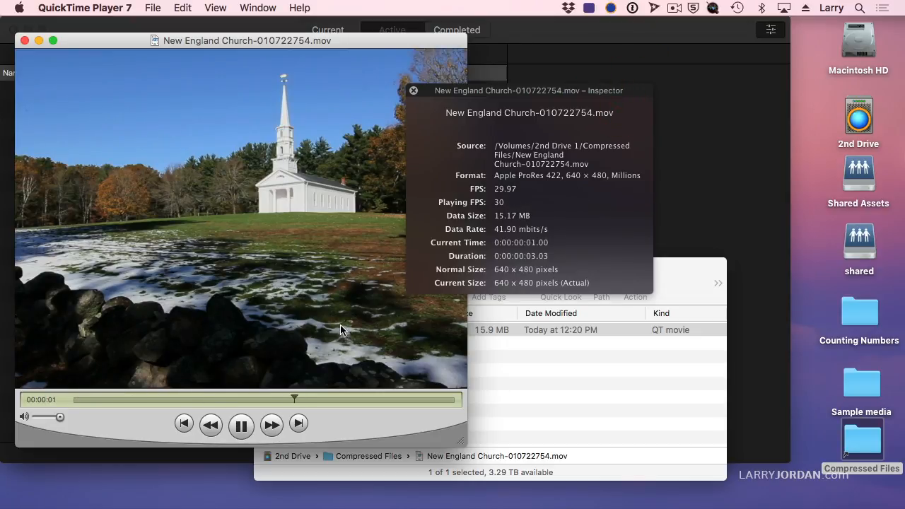
pyautogui.click(241, 423)
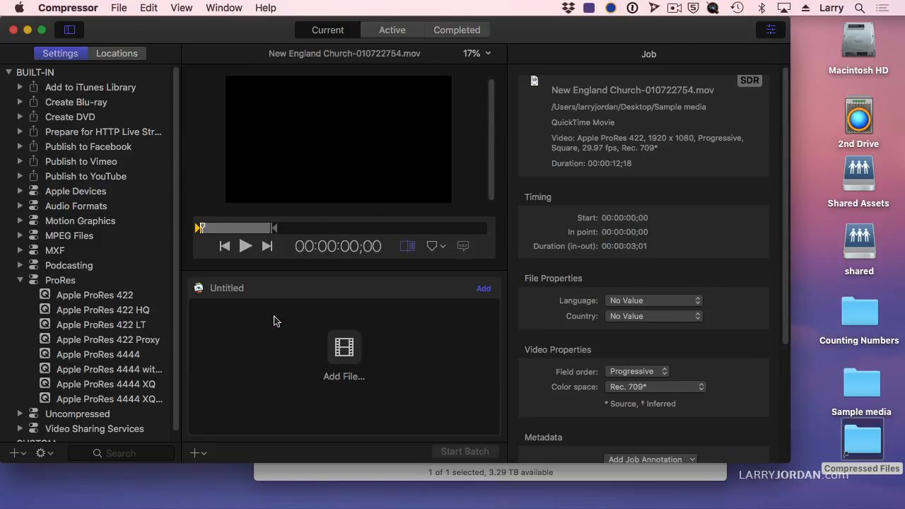
# Add 'Cerf_tech is a tool.mov' to the batch and trim its duration to 00:00:03:20.
pyautogui.click(344, 357)
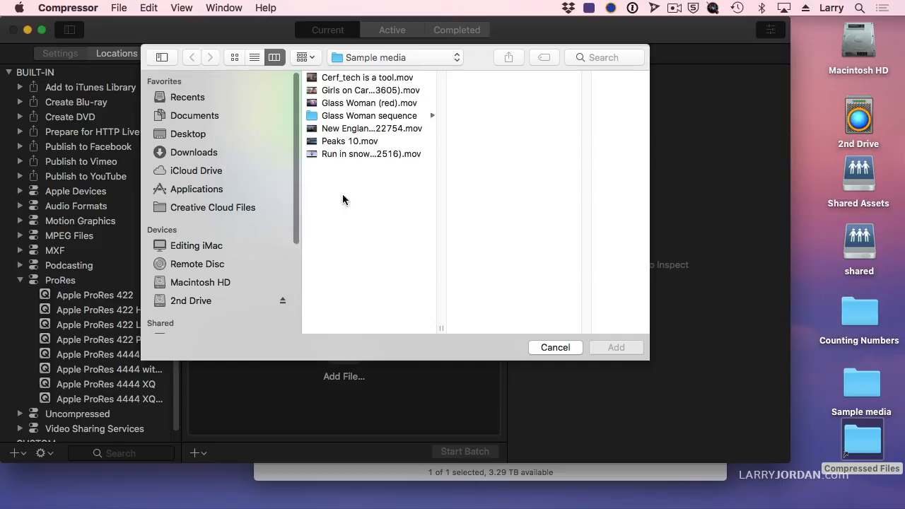
pyautogui.click(367, 77)
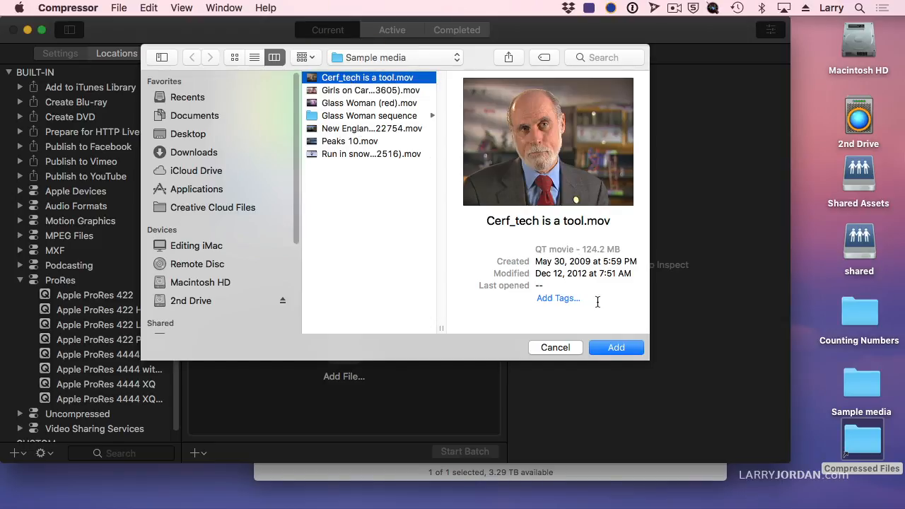
pyautogui.click(616, 347)
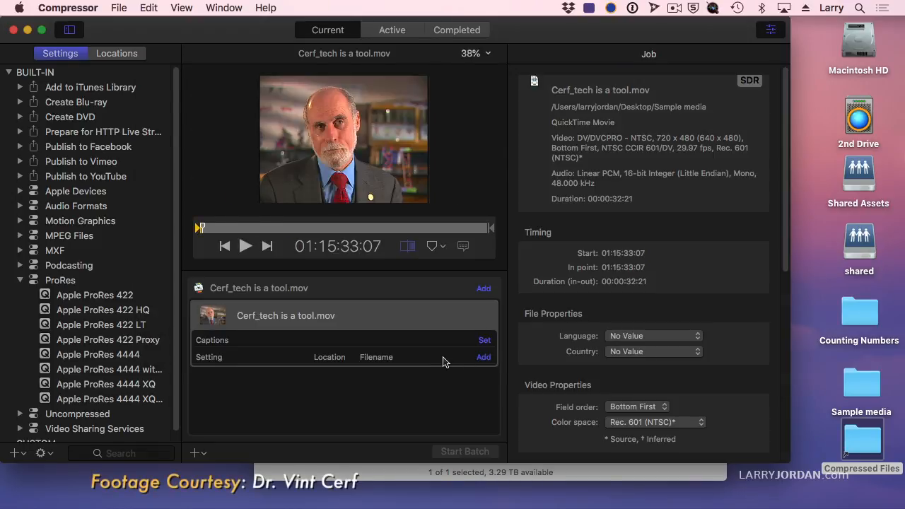
pyautogui.moveTo(202, 227); pyautogui.dragTo(220, 227)
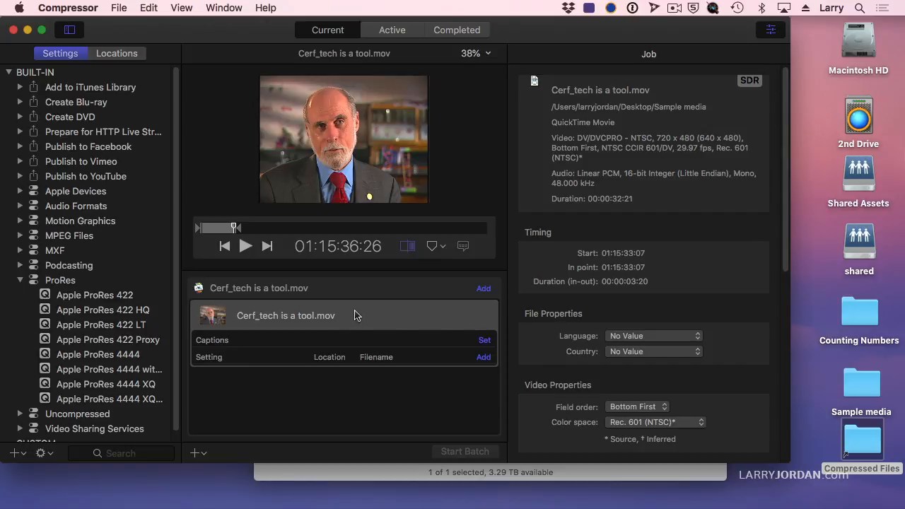
# Apply the Apple ProRes 422 setting to the Cerf_tech job with Format set to Video only.
pyautogui.click(94, 295)
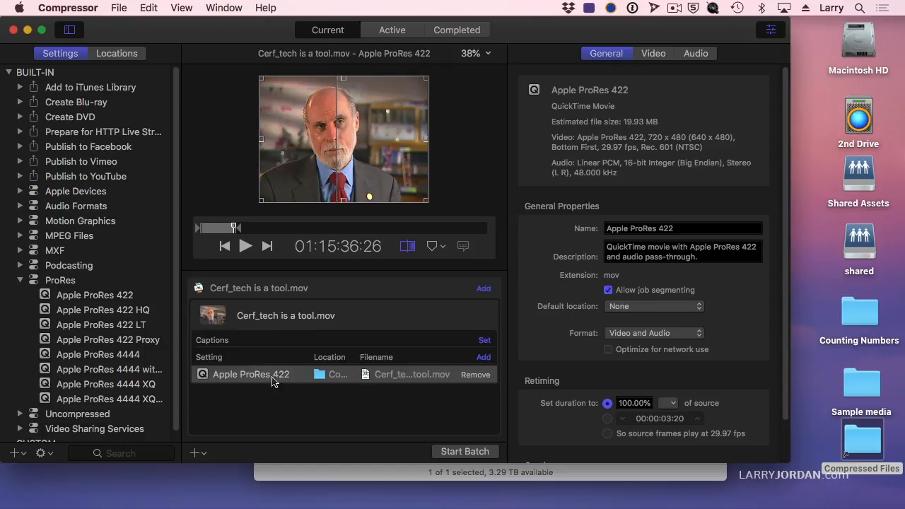
pyautogui.moveTo(316, 368)
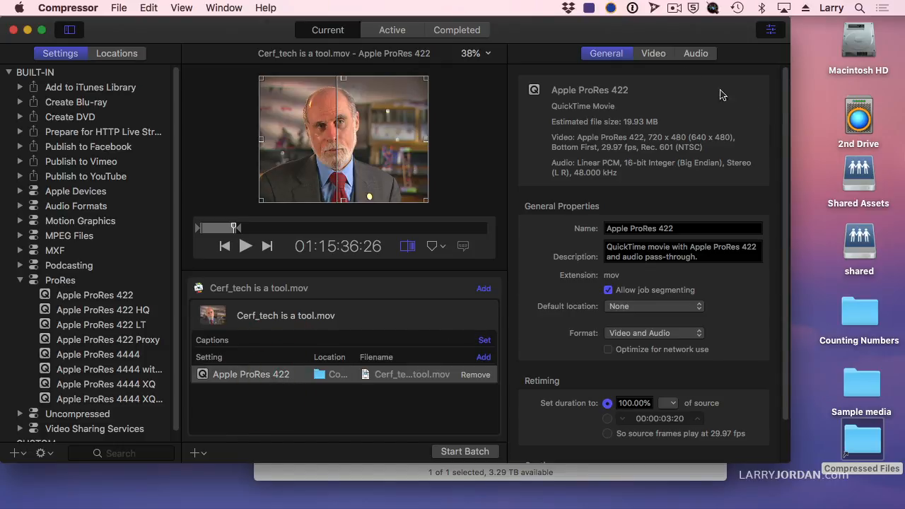
pyautogui.click(653, 333)
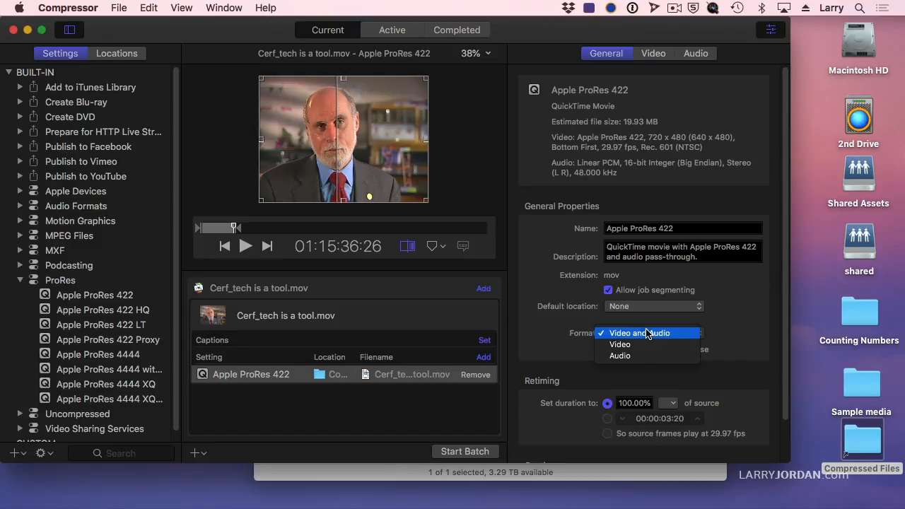
pyautogui.click(621, 345)
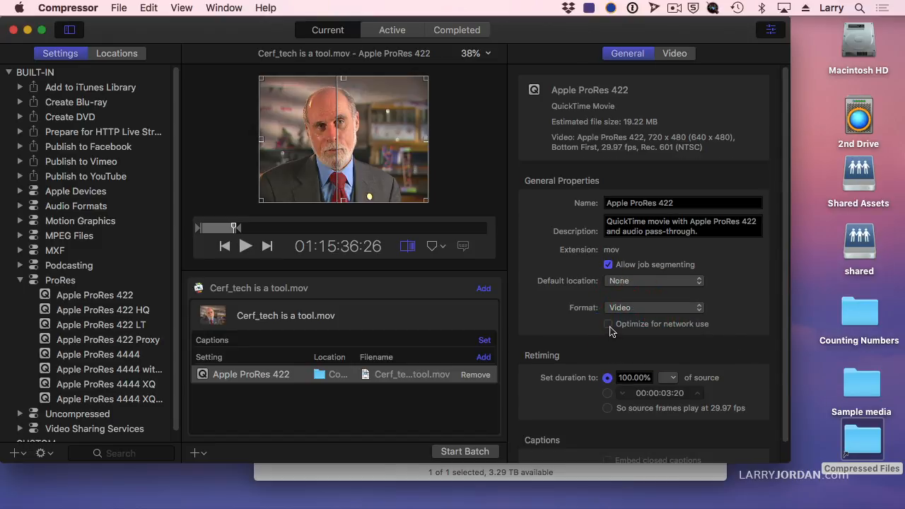
pyautogui.click(673, 53)
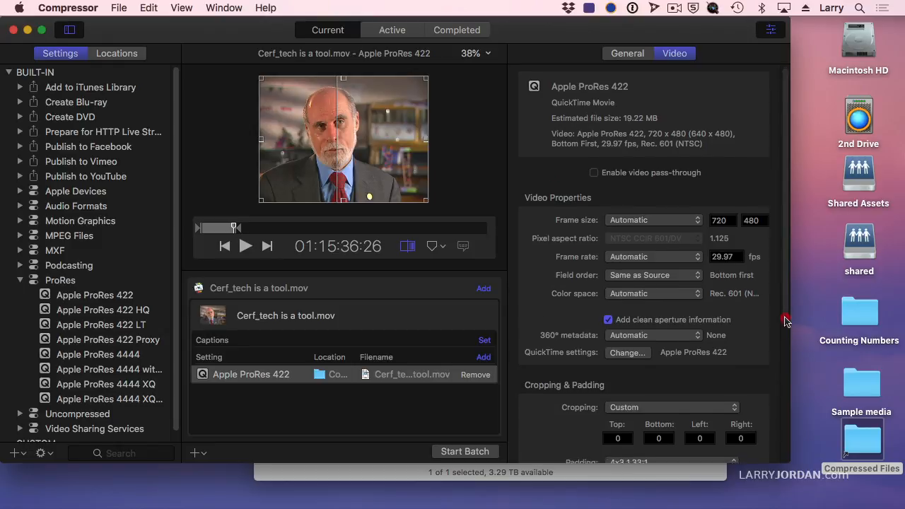
# Set the Cerf output frame size to 1280 x 720, Square pixel aspect, Progressive field order.
pyautogui.scroll(-3)
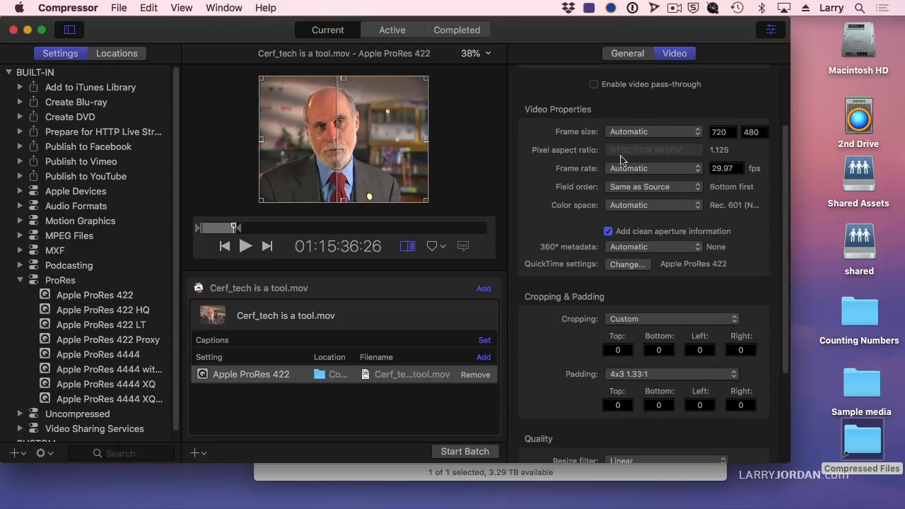
pyautogui.click(653, 132)
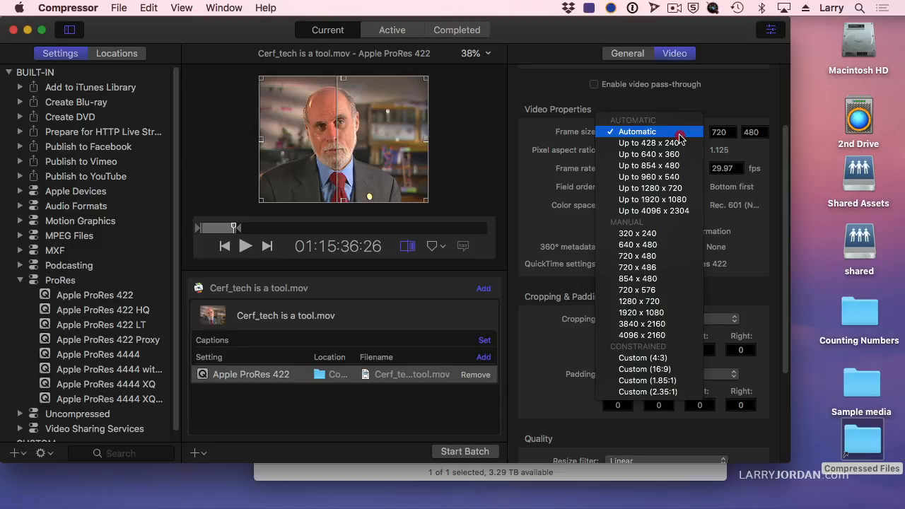
pyautogui.moveTo(648, 143)
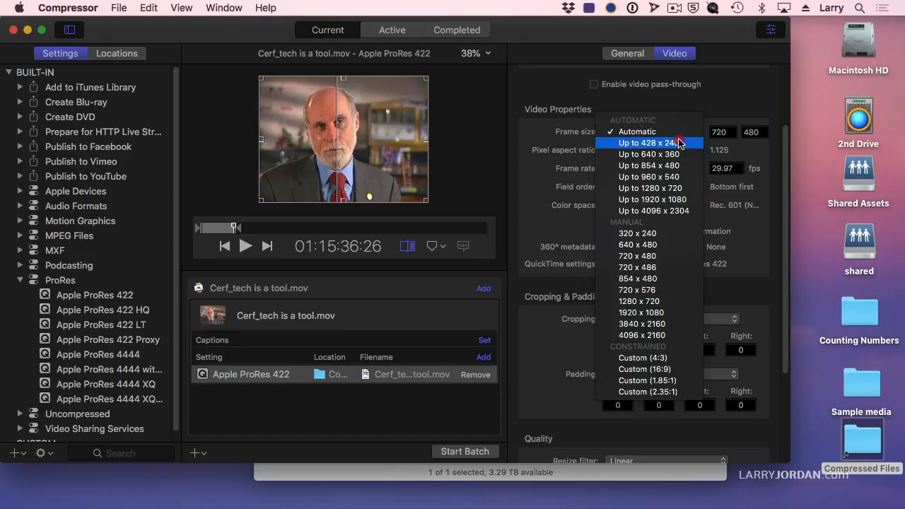
pyautogui.moveTo(684, 148)
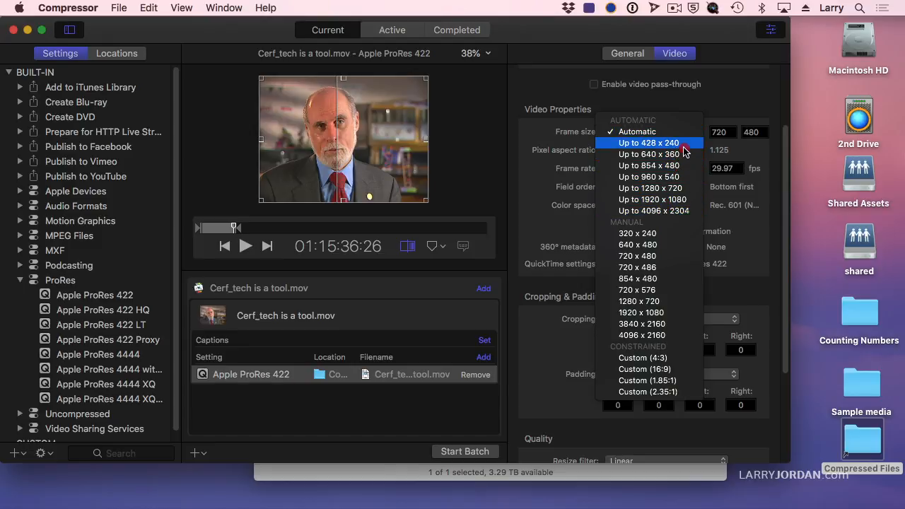
pyautogui.moveTo(660, 225)
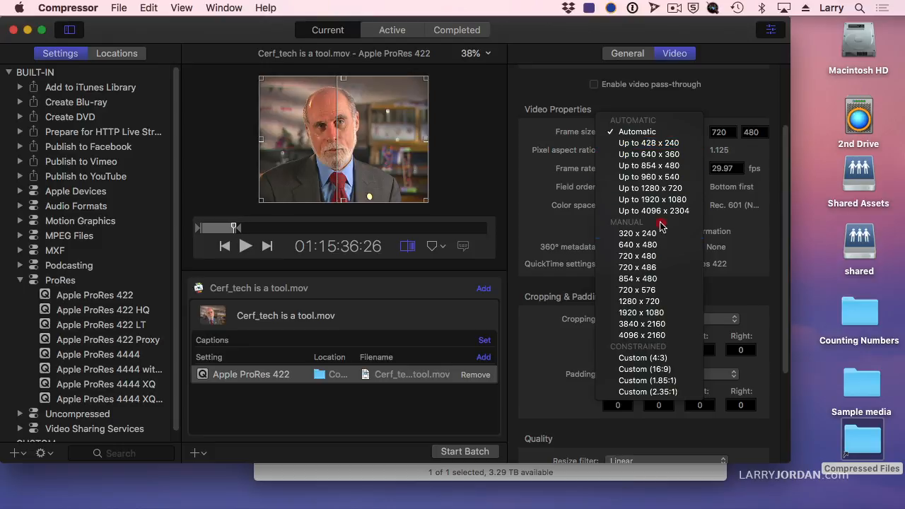
pyautogui.moveTo(639, 301)
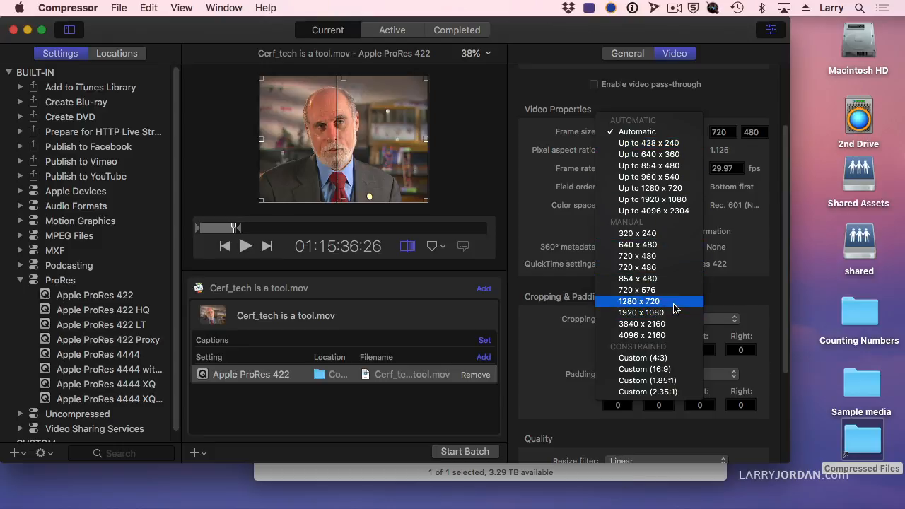
pyautogui.click(638, 302)
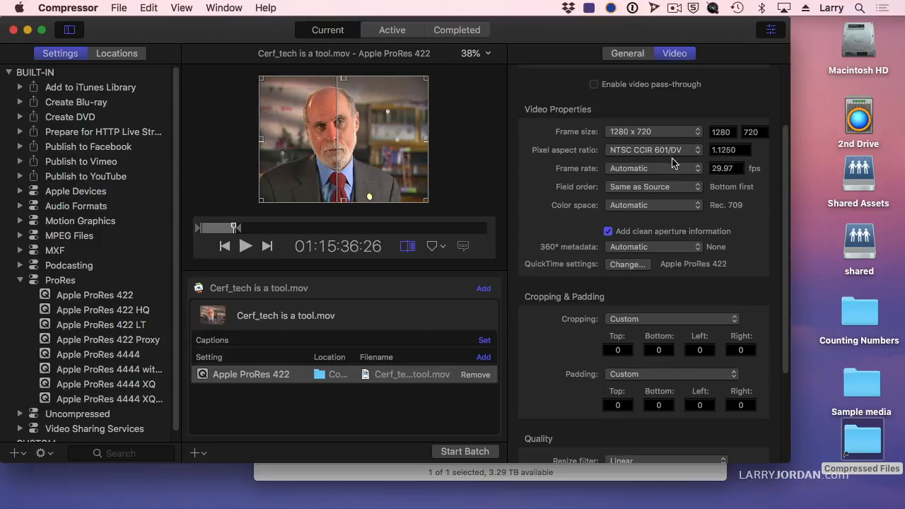
pyautogui.click(654, 149)
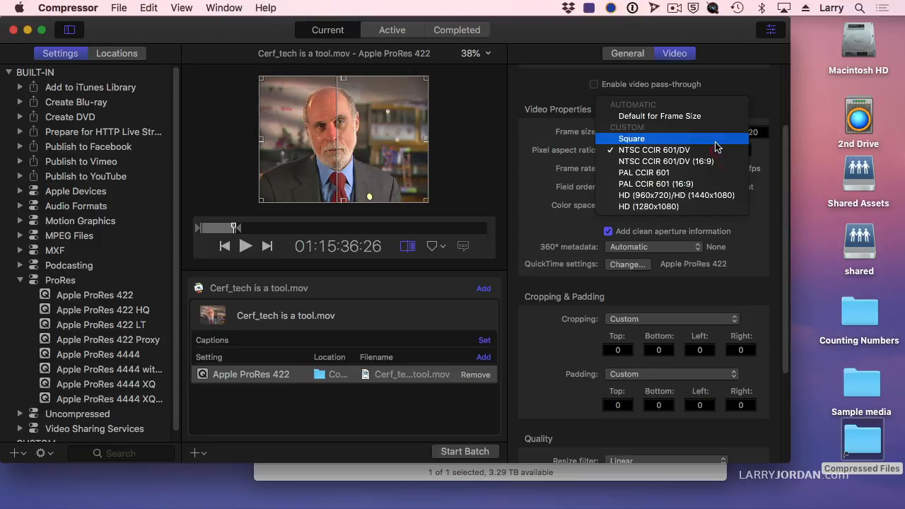
pyautogui.click(631, 139)
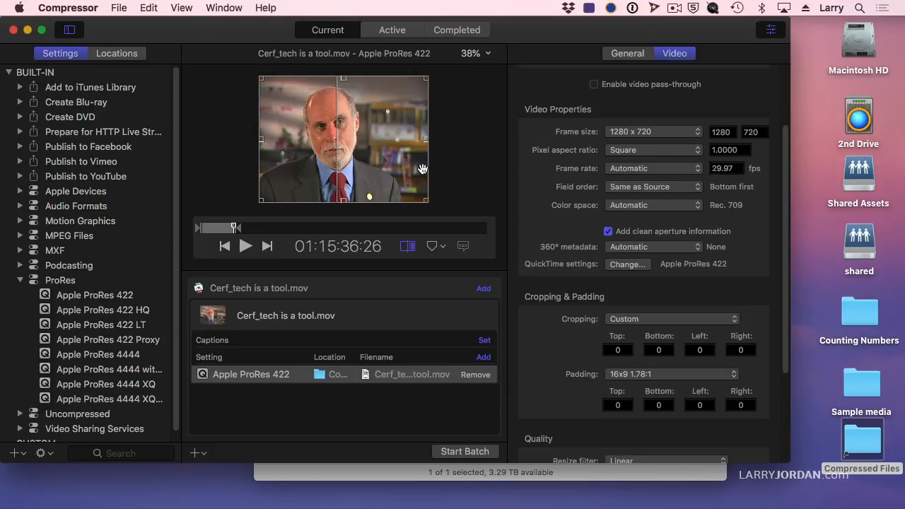
pyautogui.click(650, 186)
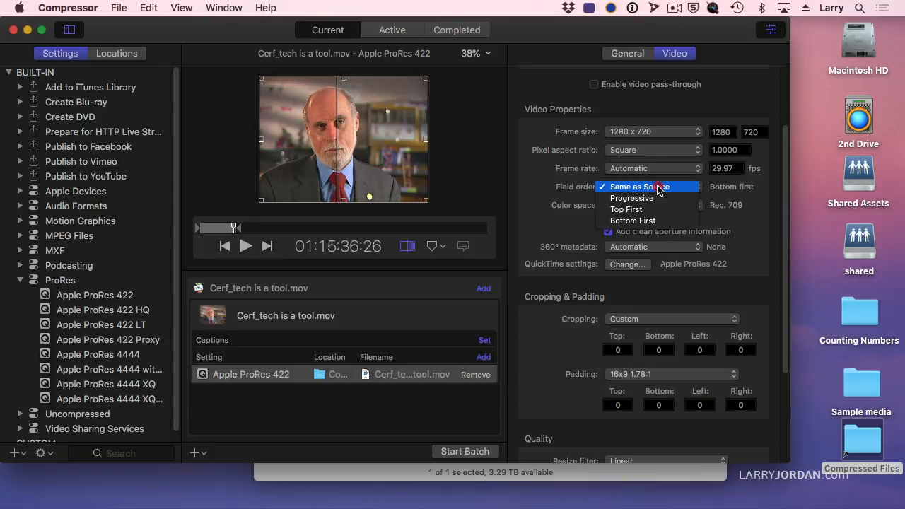
pyautogui.moveTo(662, 198)
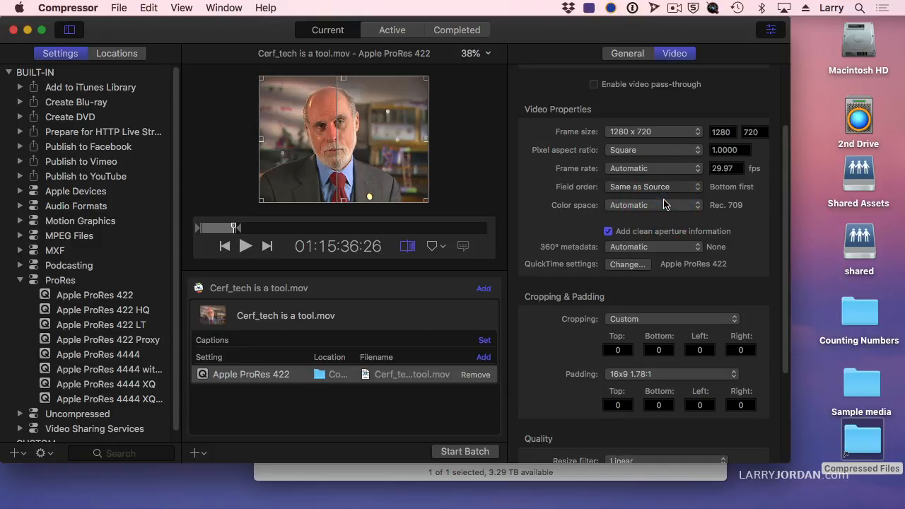
pyautogui.click(652, 186)
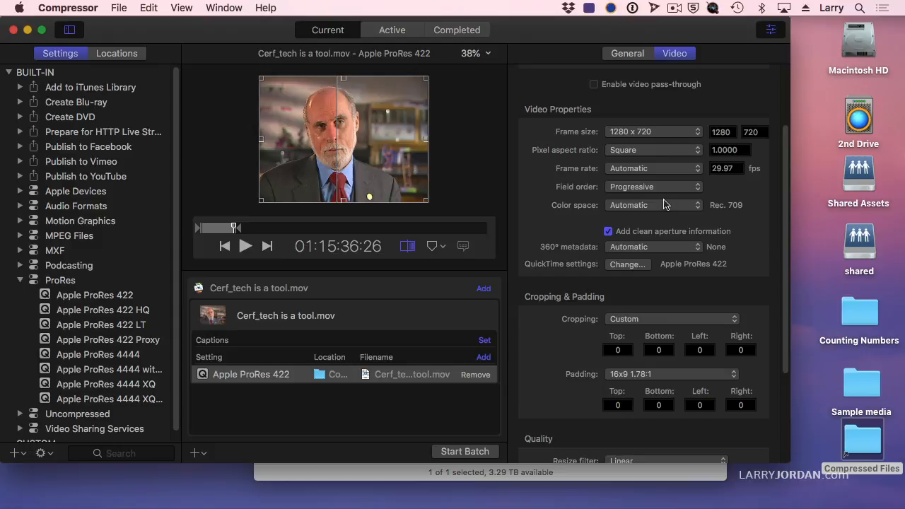
pyautogui.moveTo(565, 204)
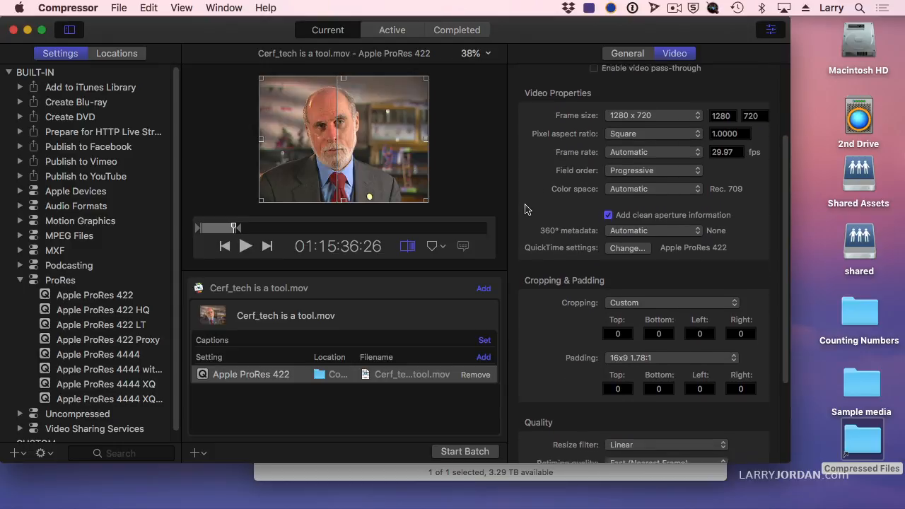
# Set Cerf padding to Preserve Source Aspect Ratio, giving 160-pixel left and right bars.
pyautogui.scroll(-3)
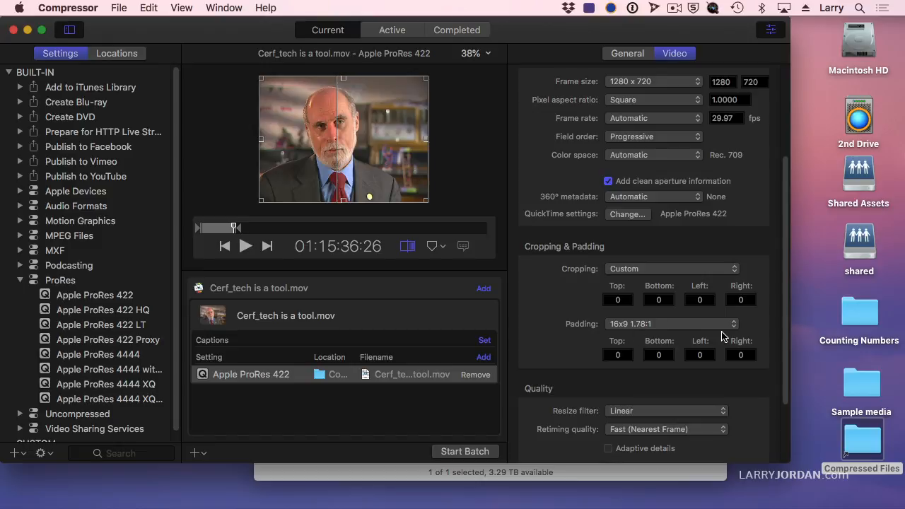
pyautogui.click(670, 268)
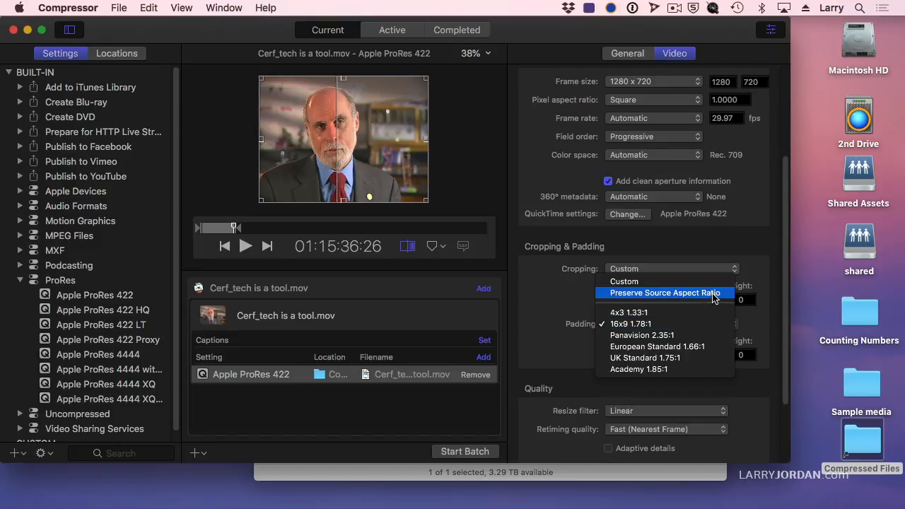
pyautogui.click(665, 293)
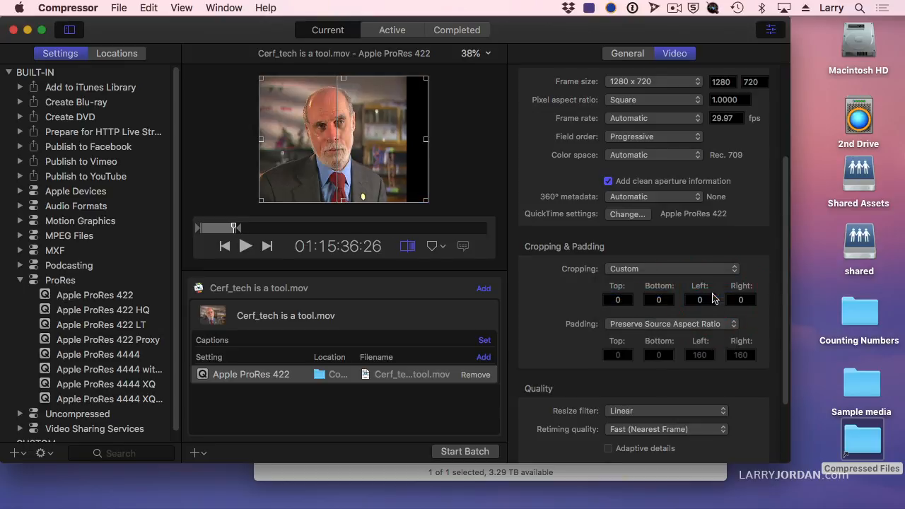
pyautogui.moveTo(421, 128)
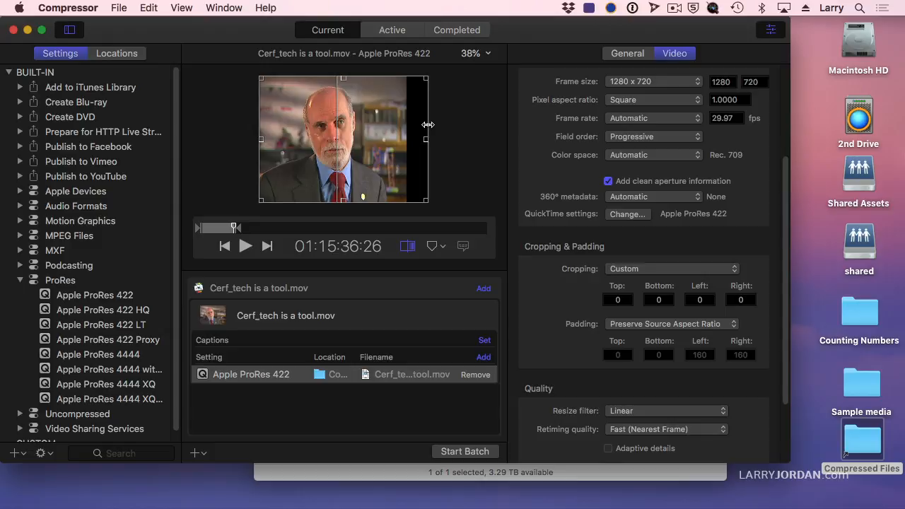
pyautogui.moveTo(423, 151)
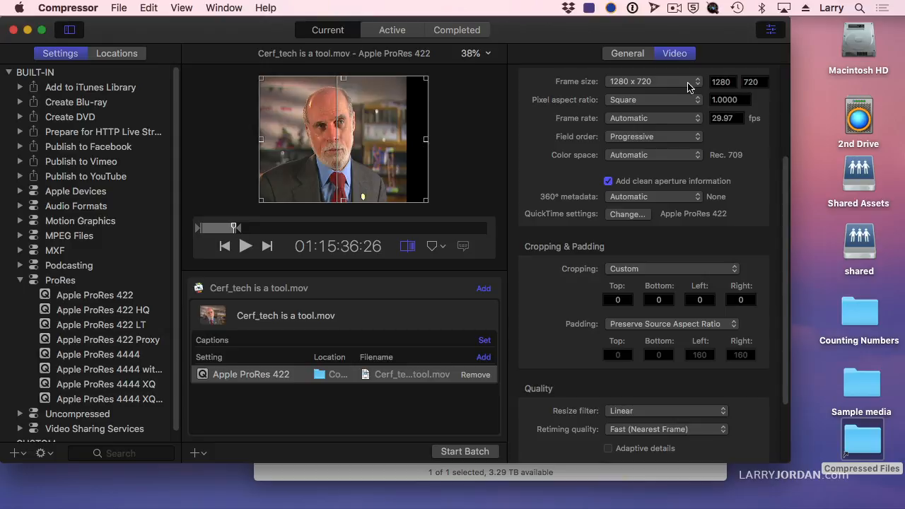
pyautogui.moveTo(715, 152)
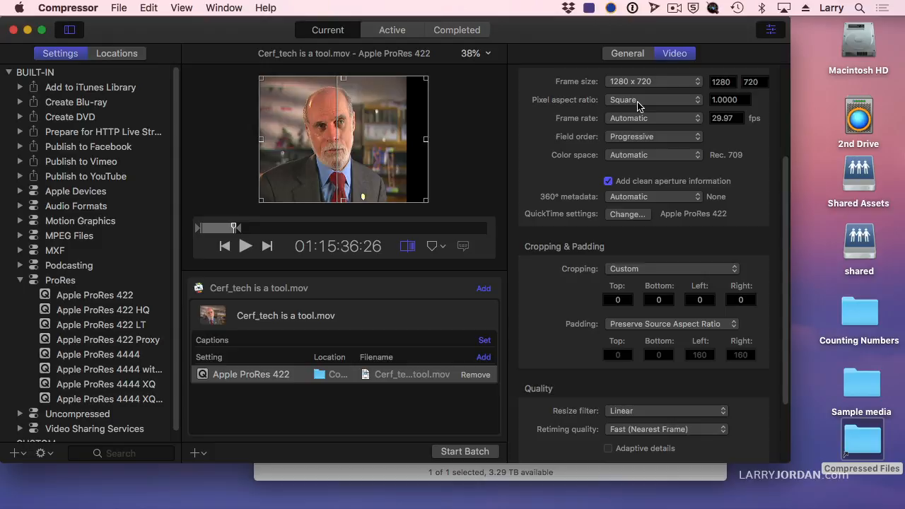
pyautogui.moveTo(734, 137)
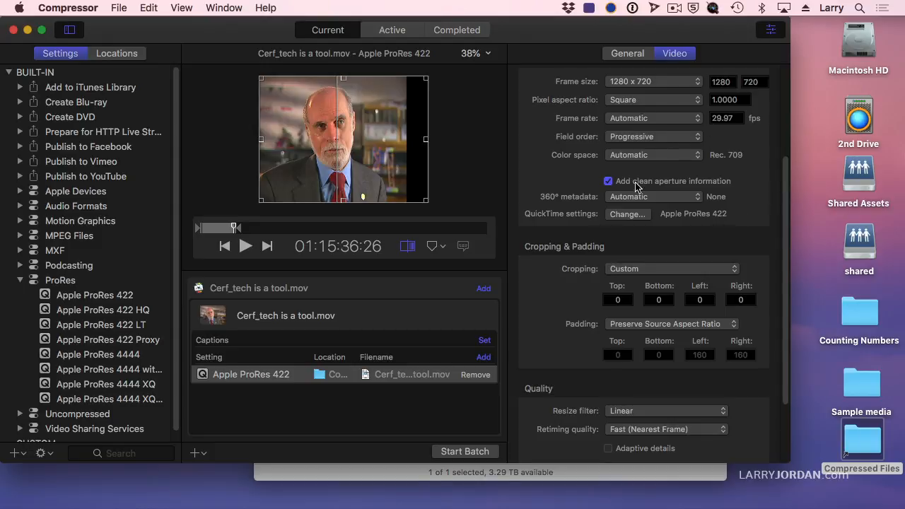
pyautogui.scroll(-3)
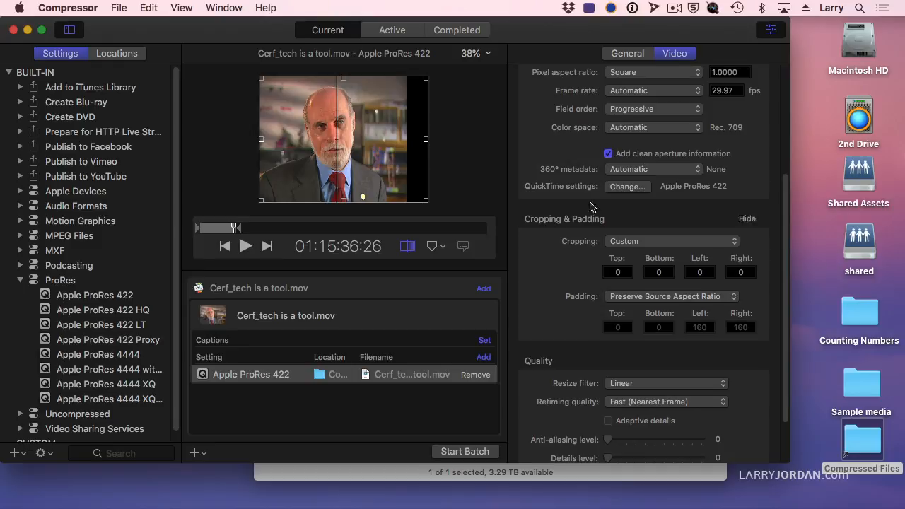
pyautogui.moveTo(615, 112)
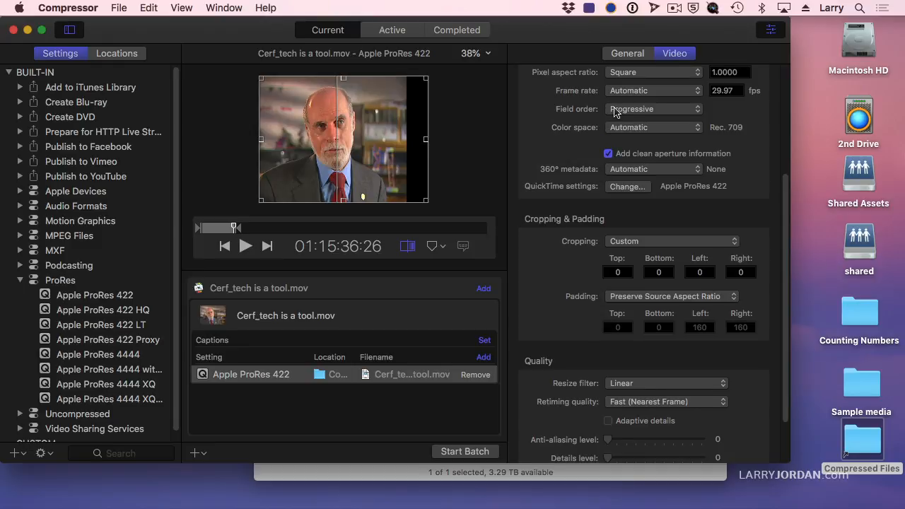
# Set the Quality section's Resize filter to Bicubic, confirming the choice a second time.
pyautogui.click(665, 382)
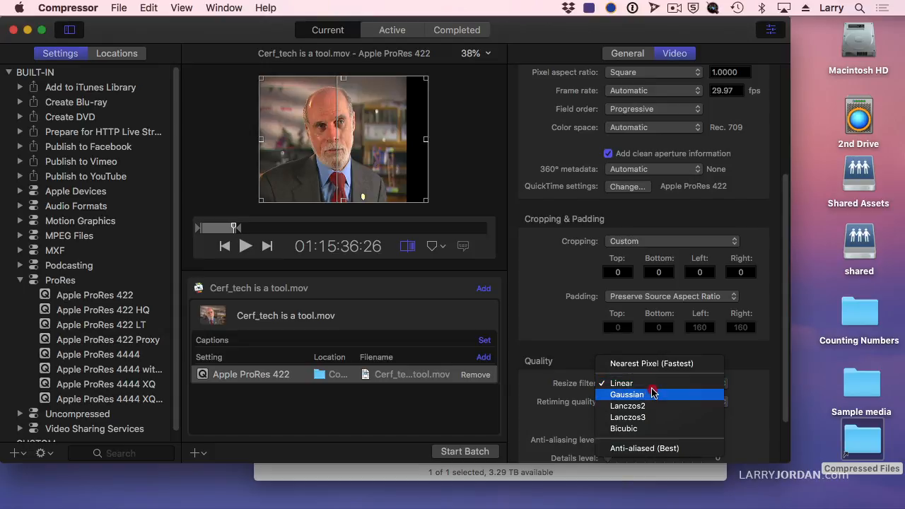
pyautogui.moveTo(649, 406)
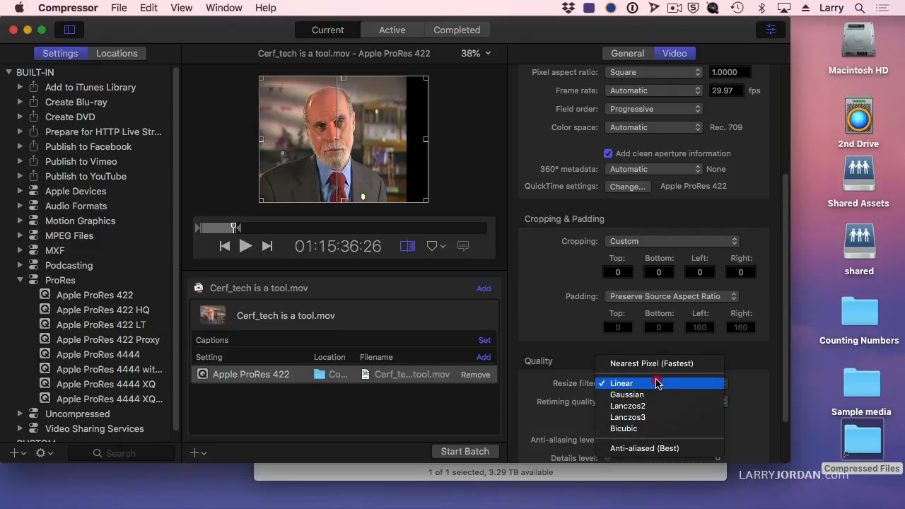
pyautogui.moveTo(624, 428)
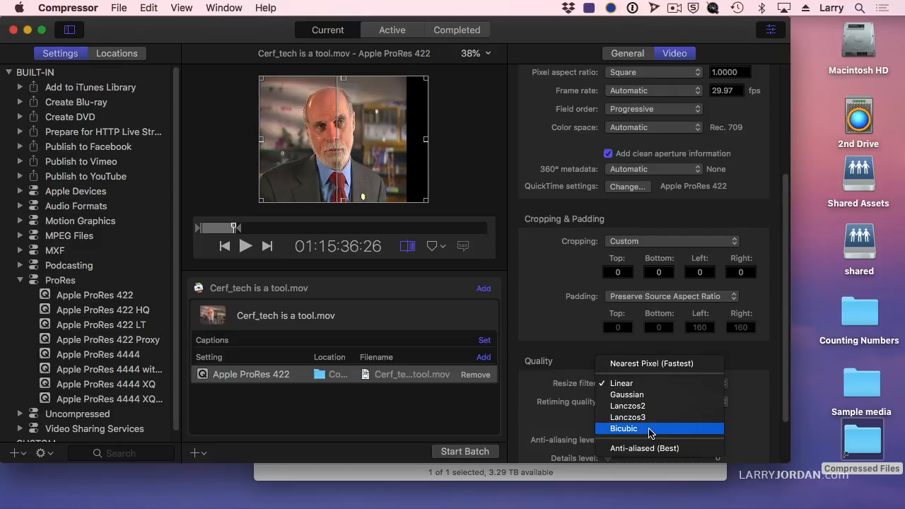
pyautogui.click(624, 429)
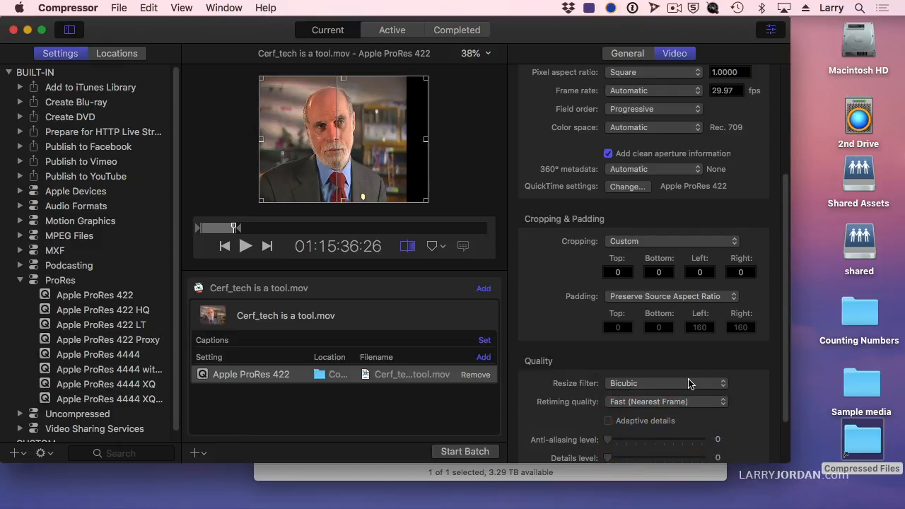
pyautogui.moveTo(564, 409)
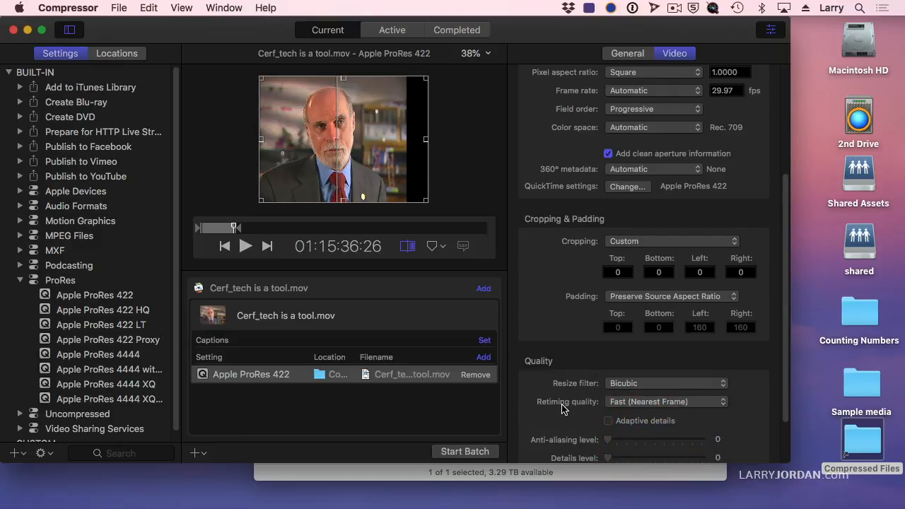
pyautogui.moveTo(580, 398)
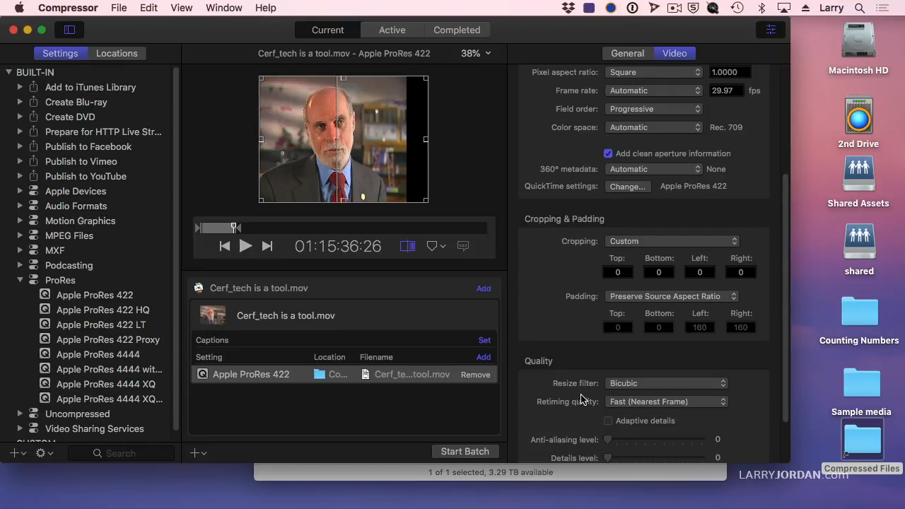
pyautogui.moveTo(588, 389)
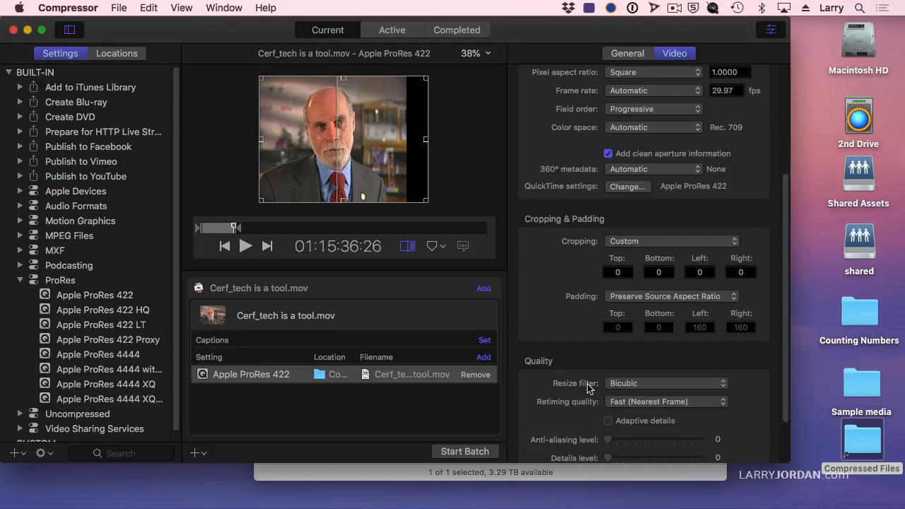
pyautogui.moveTo(656, 390)
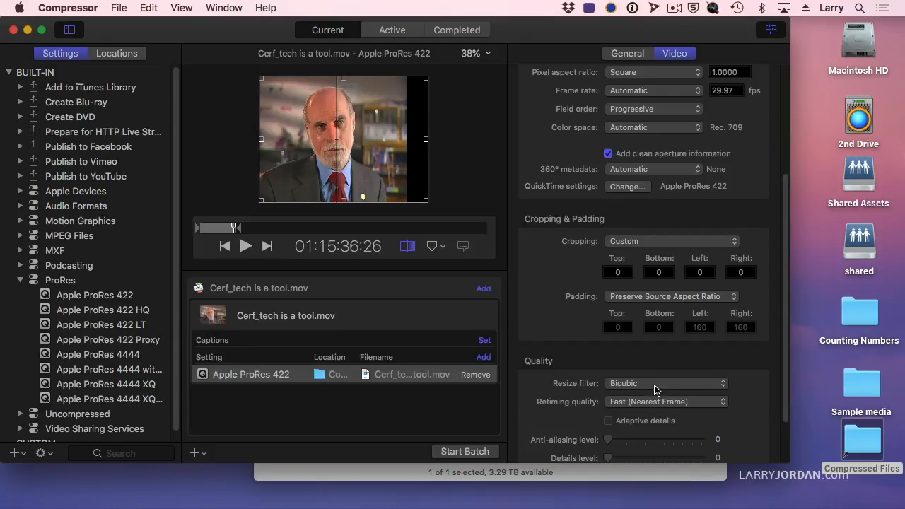
pyautogui.click(664, 383)
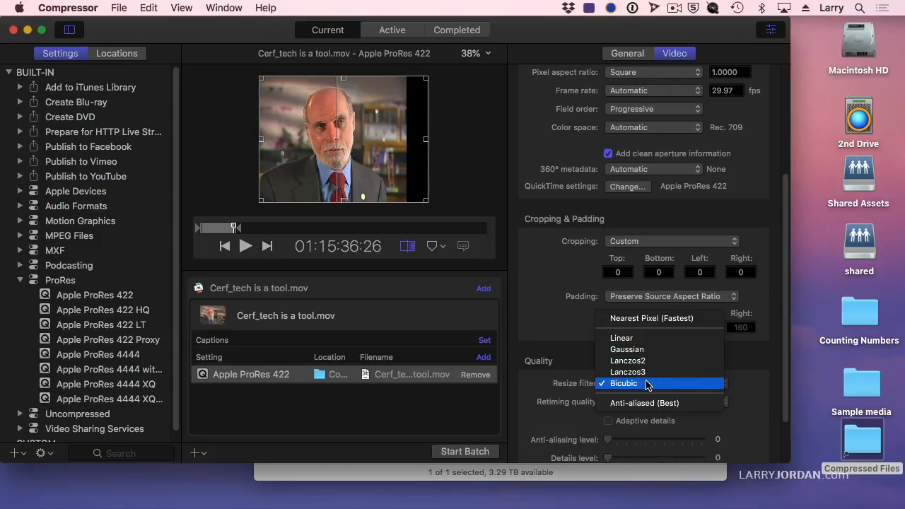
pyautogui.click(623, 383)
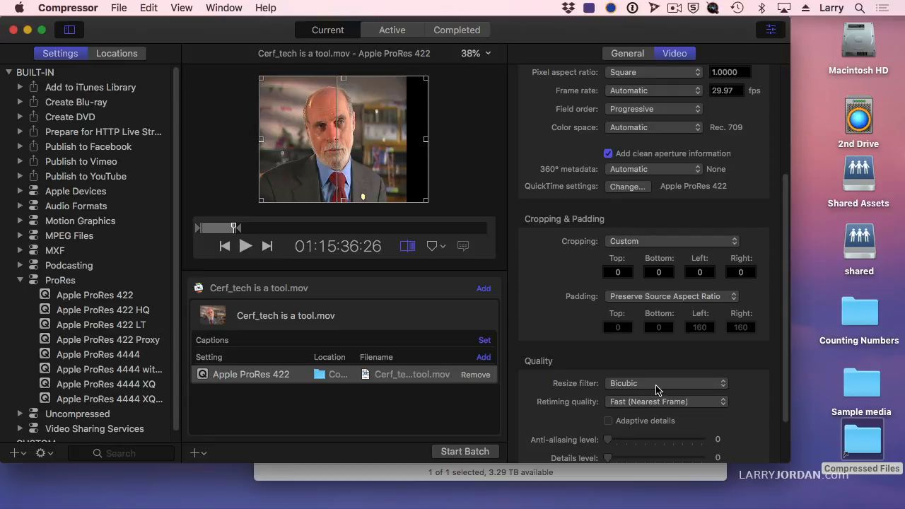
pyautogui.moveTo(663, 323)
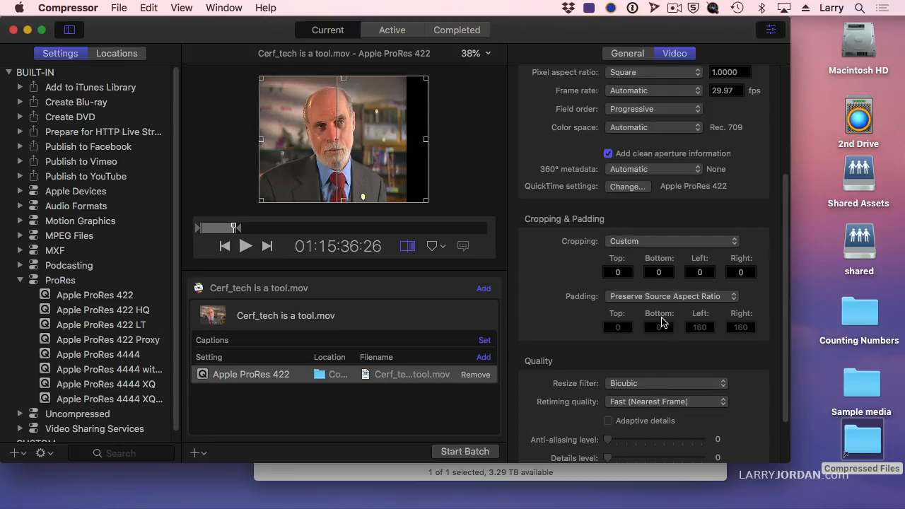
pyautogui.moveTo(424, 154)
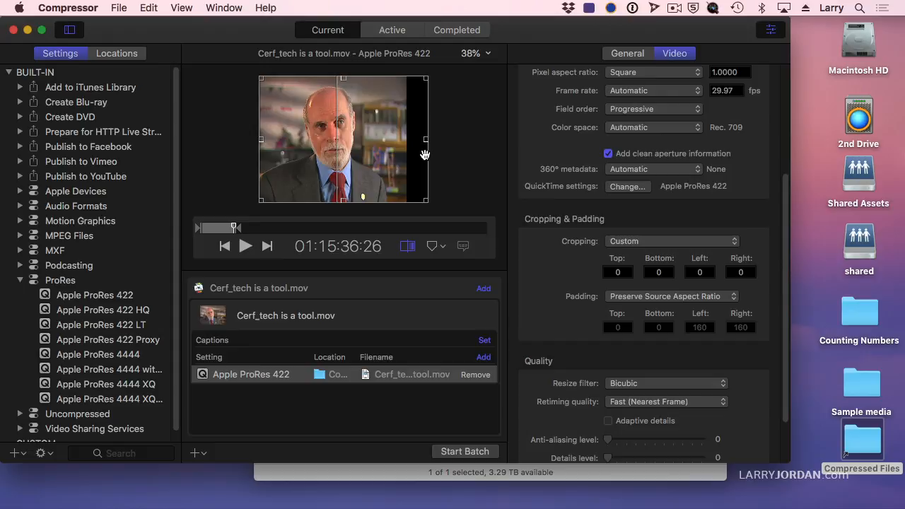
pyautogui.moveTo(534, 106)
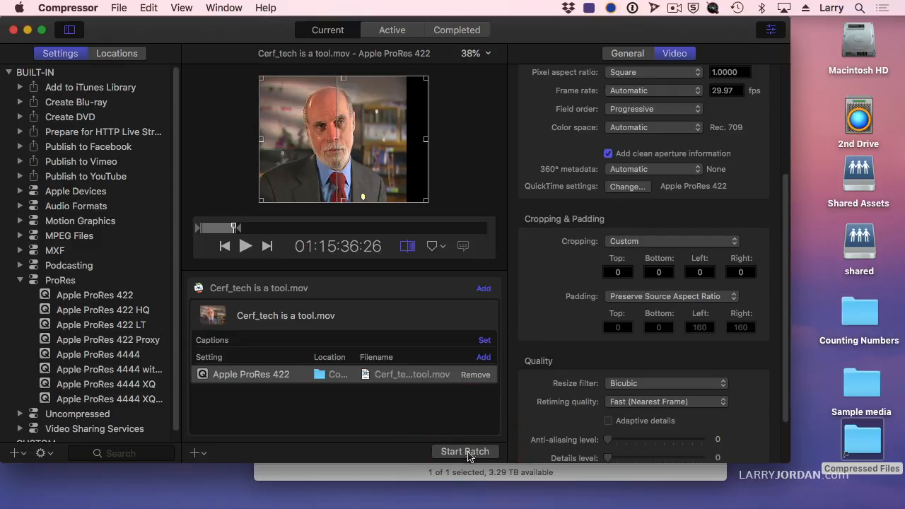
# Start the batch to encode the Cerf_tech clip into Compressed Files.
pyautogui.click(465, 451)
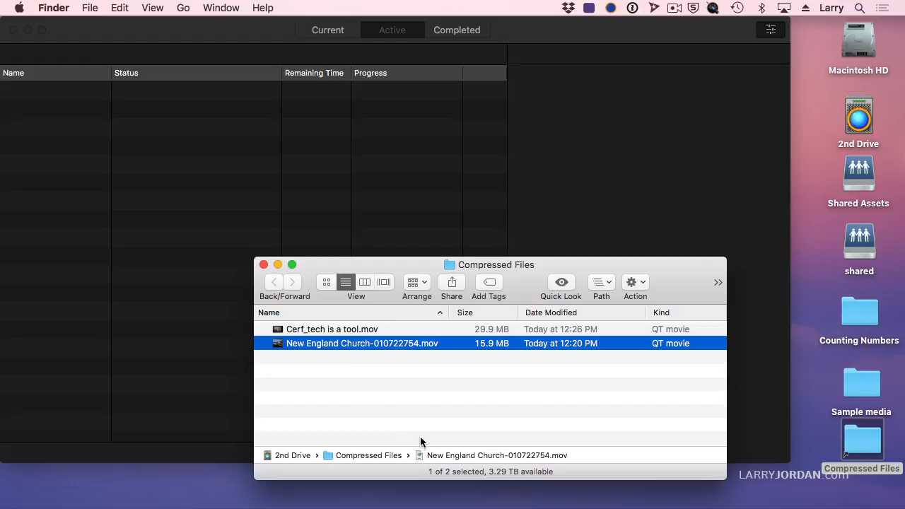
# Open the Cerf_tech movie, confirm ProRes 422 at 1280x720, then play it through.
pyautogui.doubleClick(331, 329)
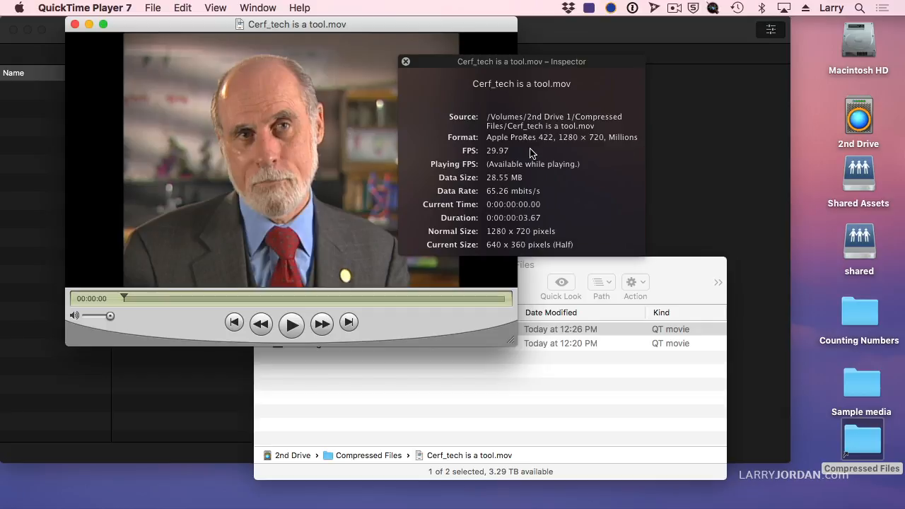
pyautogui.click(405, 62)
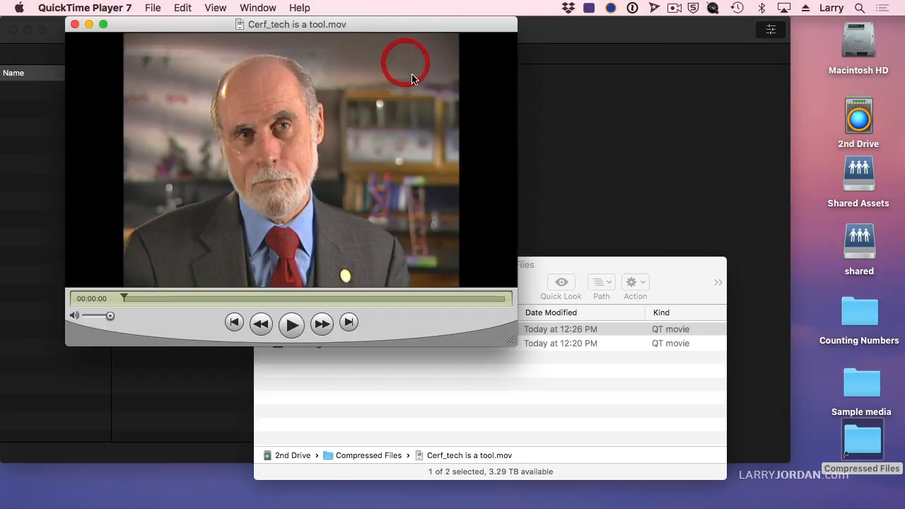
pyautogui.click(292, 323)
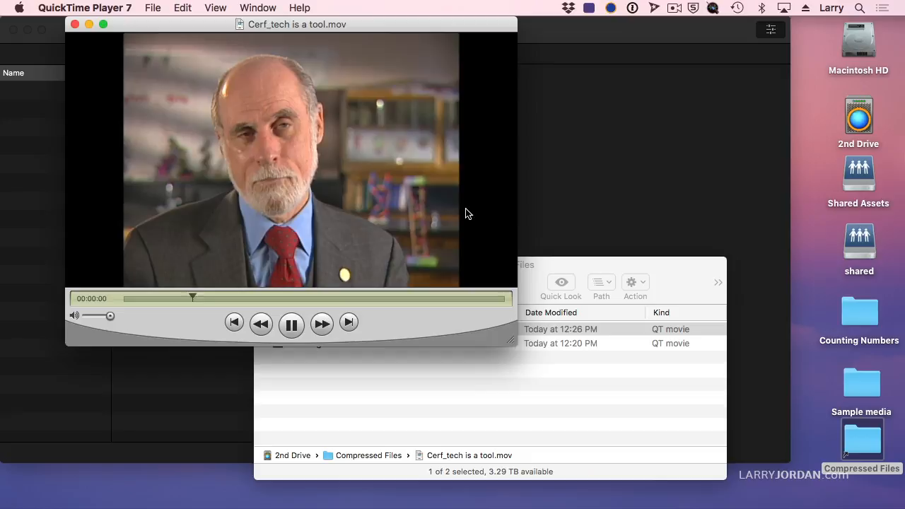
pyautogui.click(291, 323)
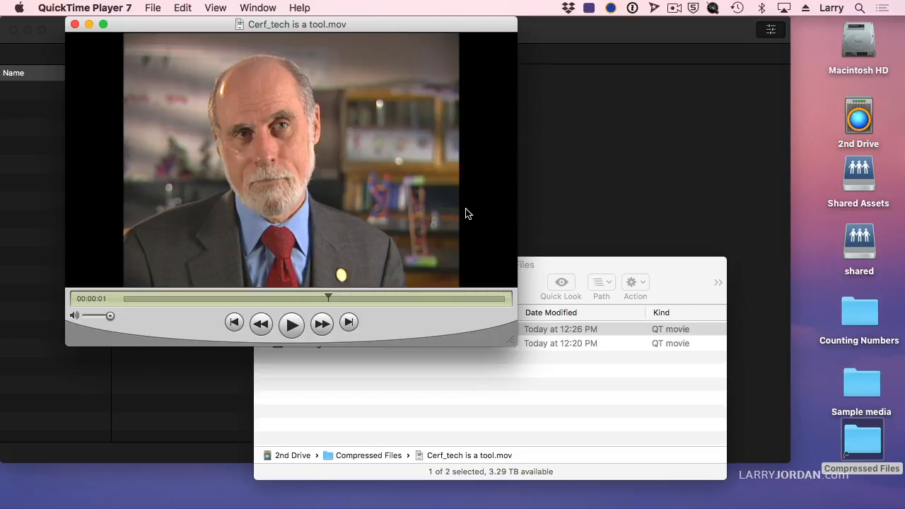
pyautogui.moveTo(481, 216)
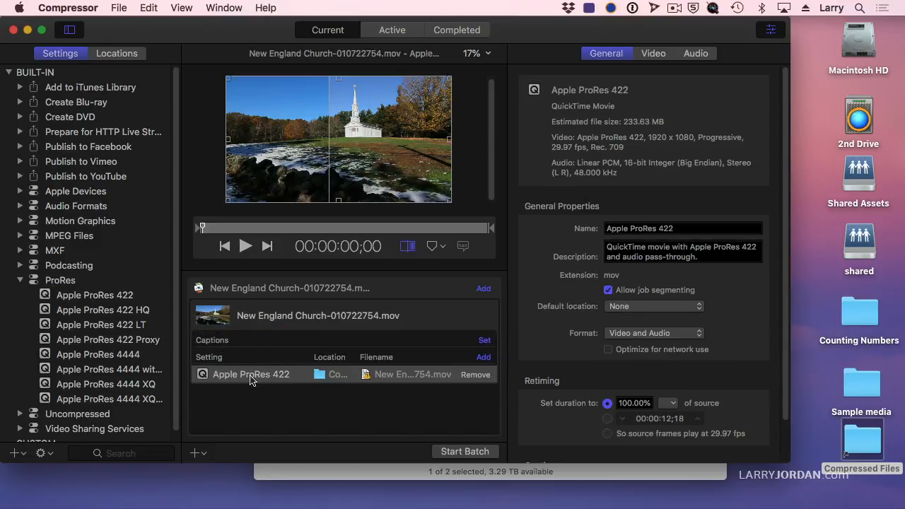
# Set the church clip's frame size to 640x480 with Preserve Source Aspect Ratio padding.
pyautogui.click(653, 53)
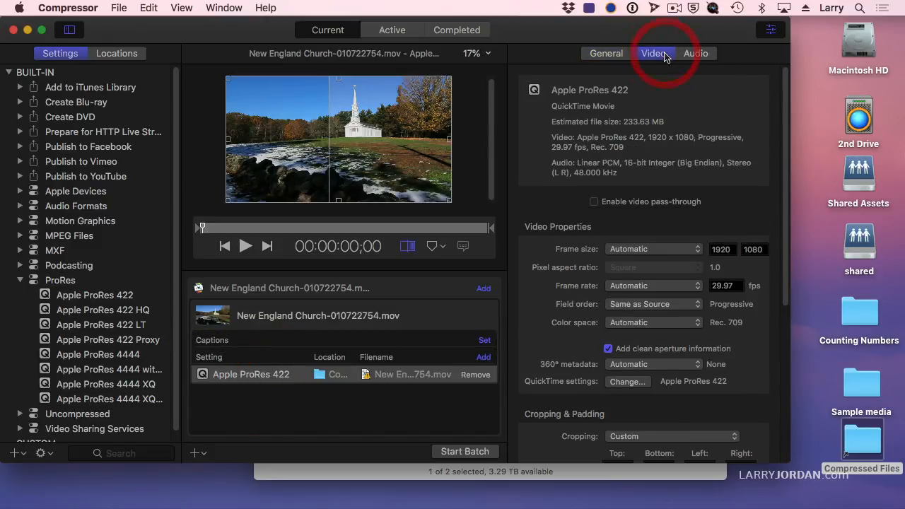
pyautogui.click(654, 248)
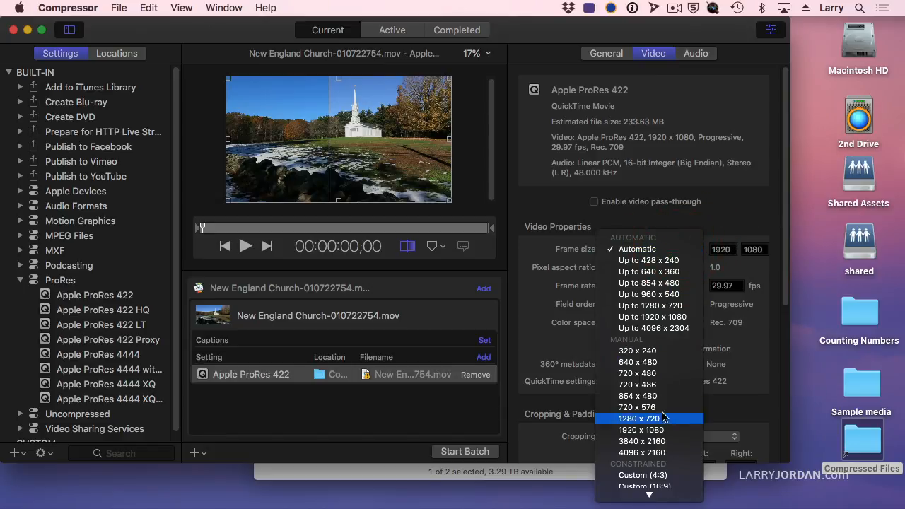
pyautogui.click(638, 361)
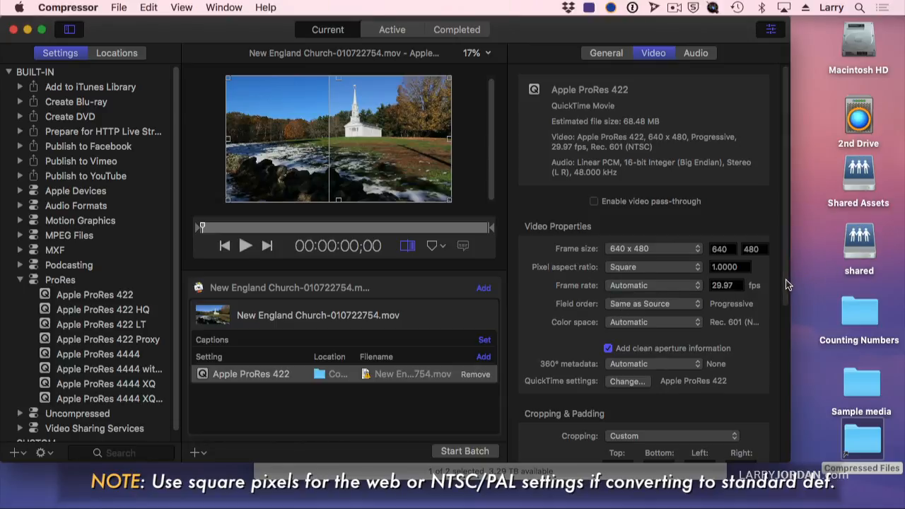
pyautogui.click(670, 225)
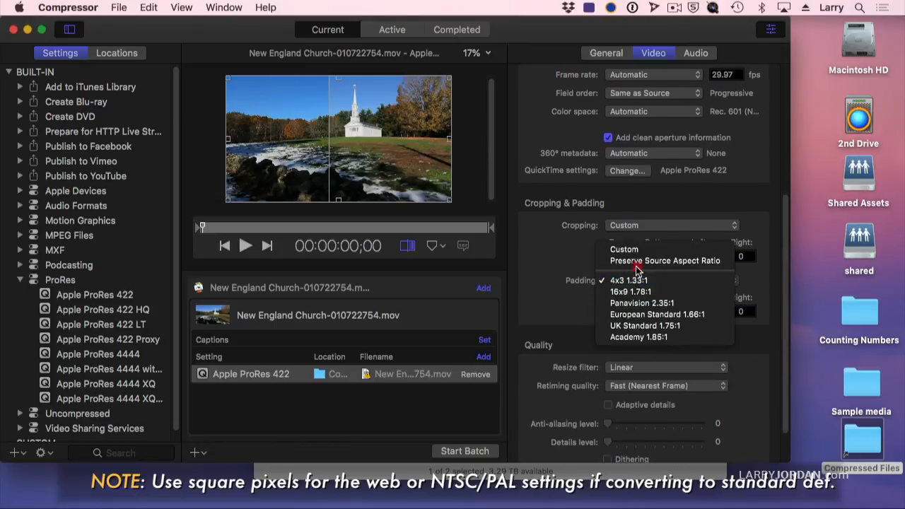
pyautogui.click(665, 260)
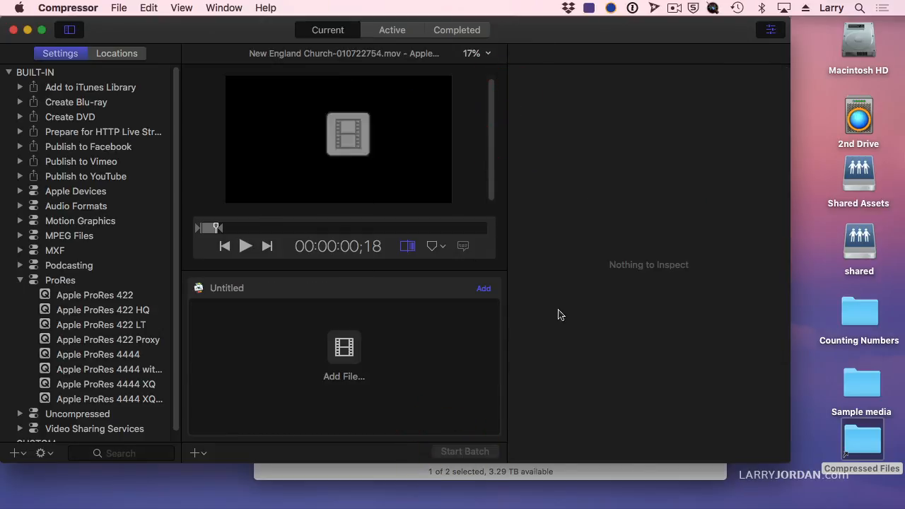
# Open the church movie, position its window beside the Cerf movie, and scrub through it.
pyautogui.click(464, 451)
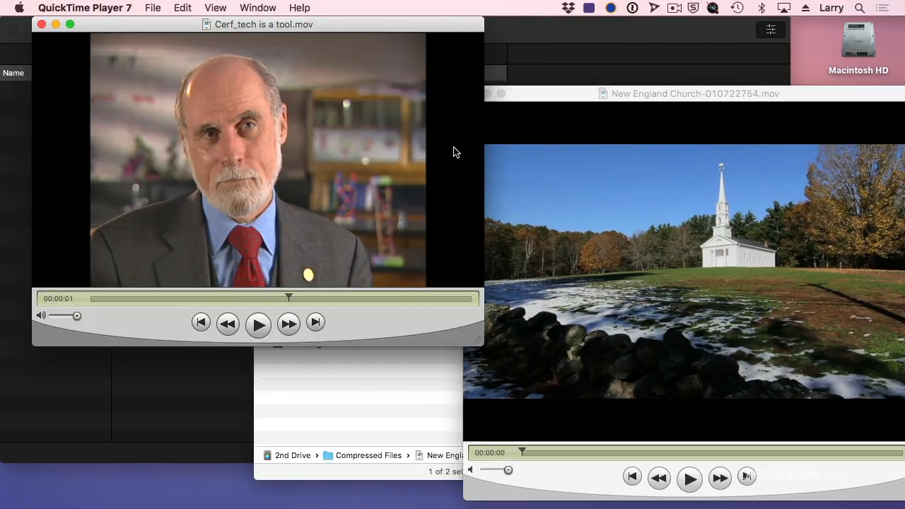
pyautogui.moveTo(693, 93); pyautogui.dragTo(643, 86)
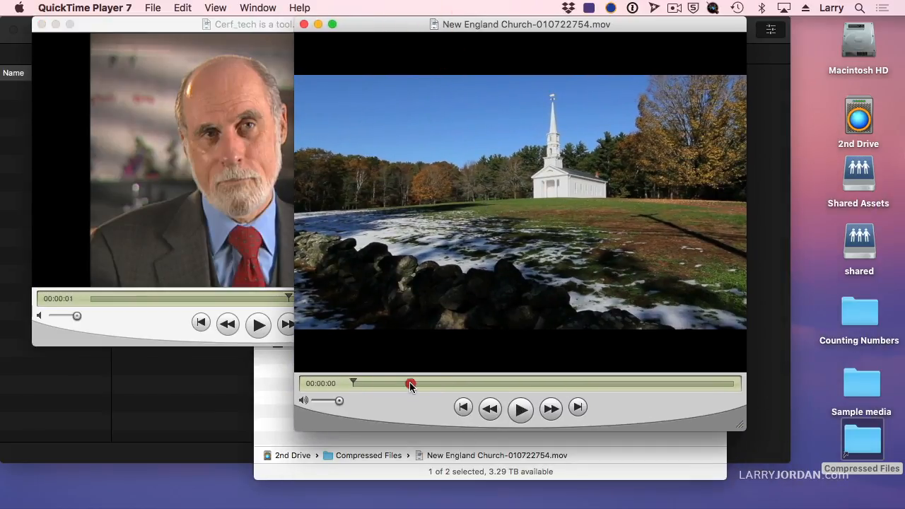
pyautogui.moveTo(411, 384); pyautogui.dragTo(639, 389)
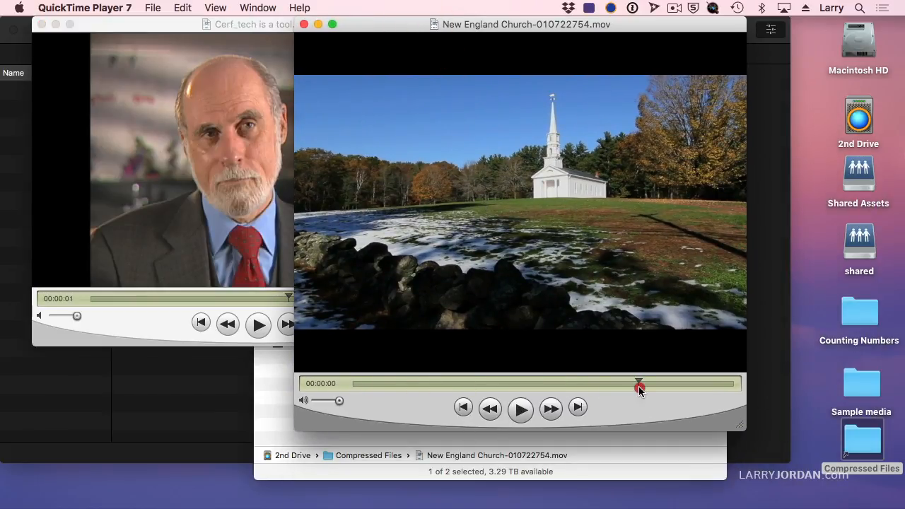